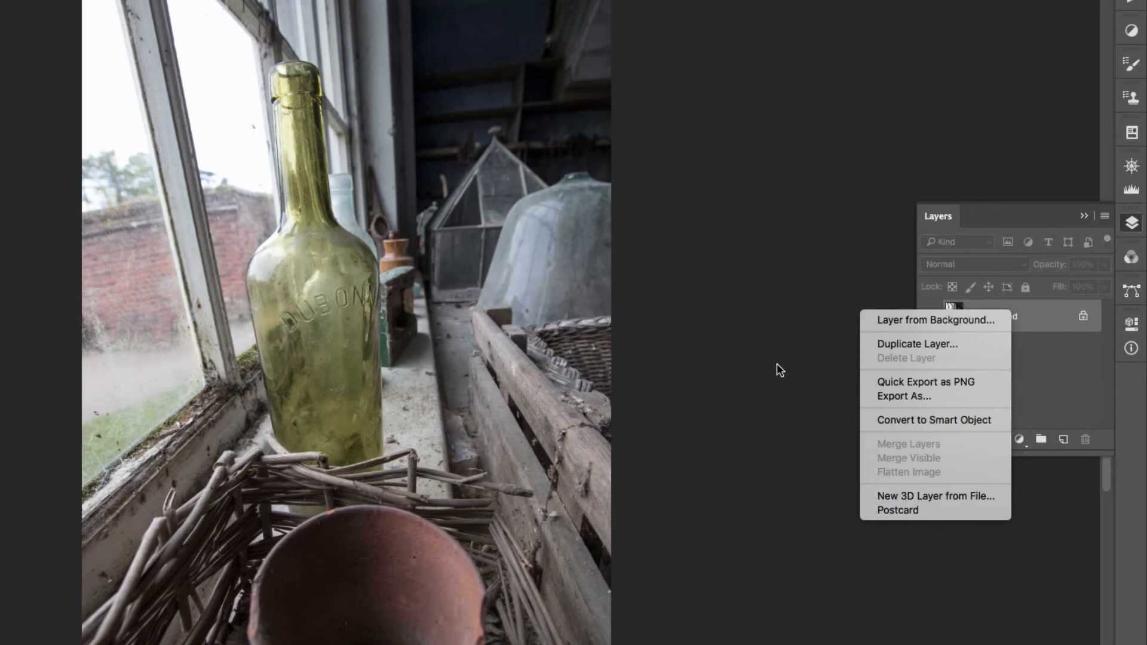
Step: Duplicate the Background layer twice and rename the copies PUNCH and SHARPEN
click(918, 344)
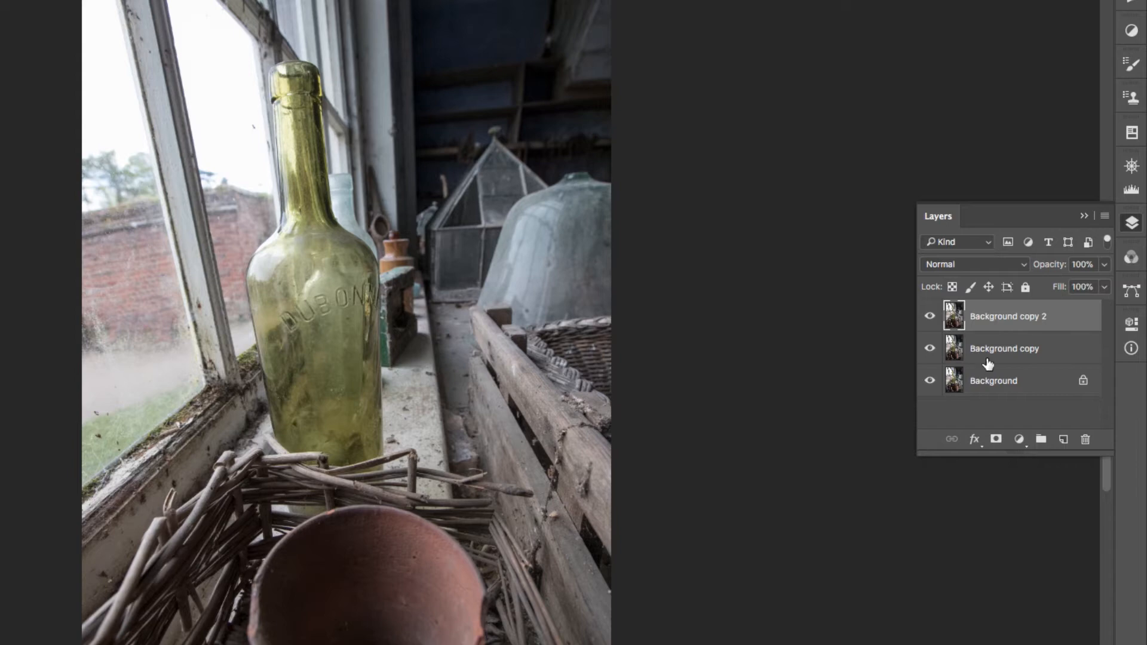
mouse_move(985, 319)
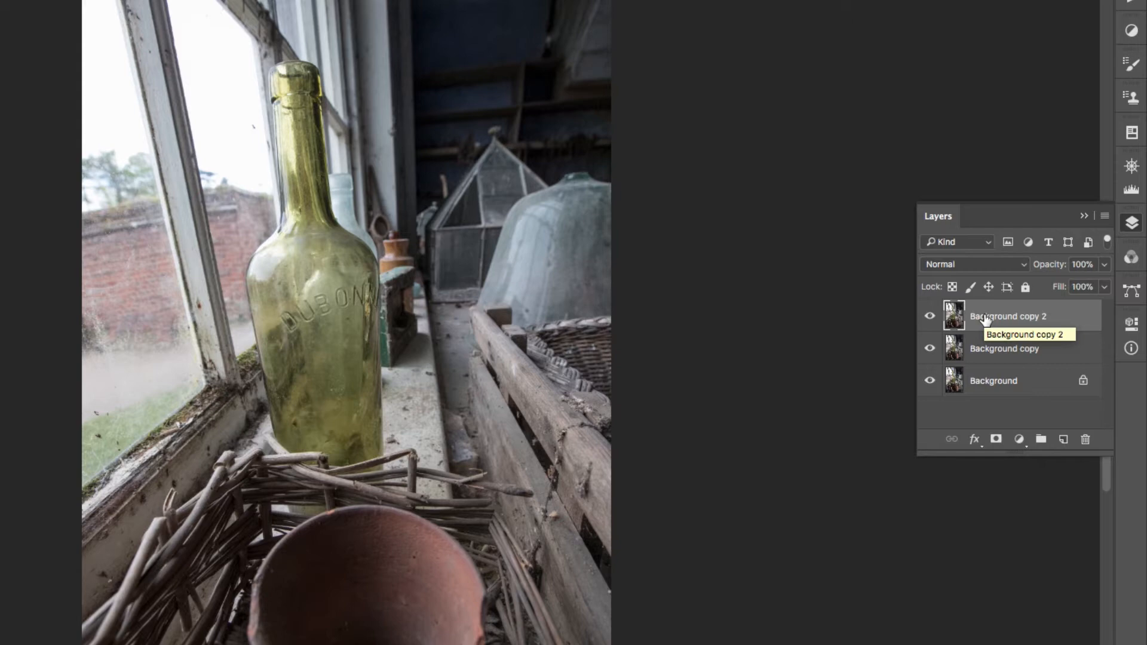
double_click(1009, 317)
text(PUNCH)
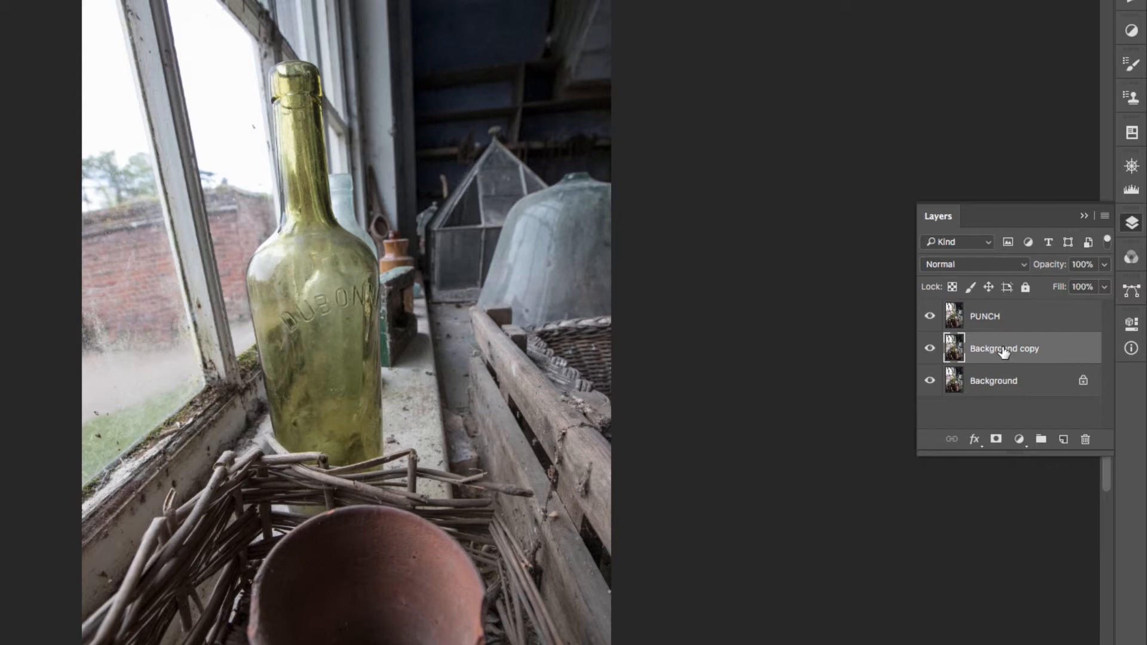
double_click(1005, 348)
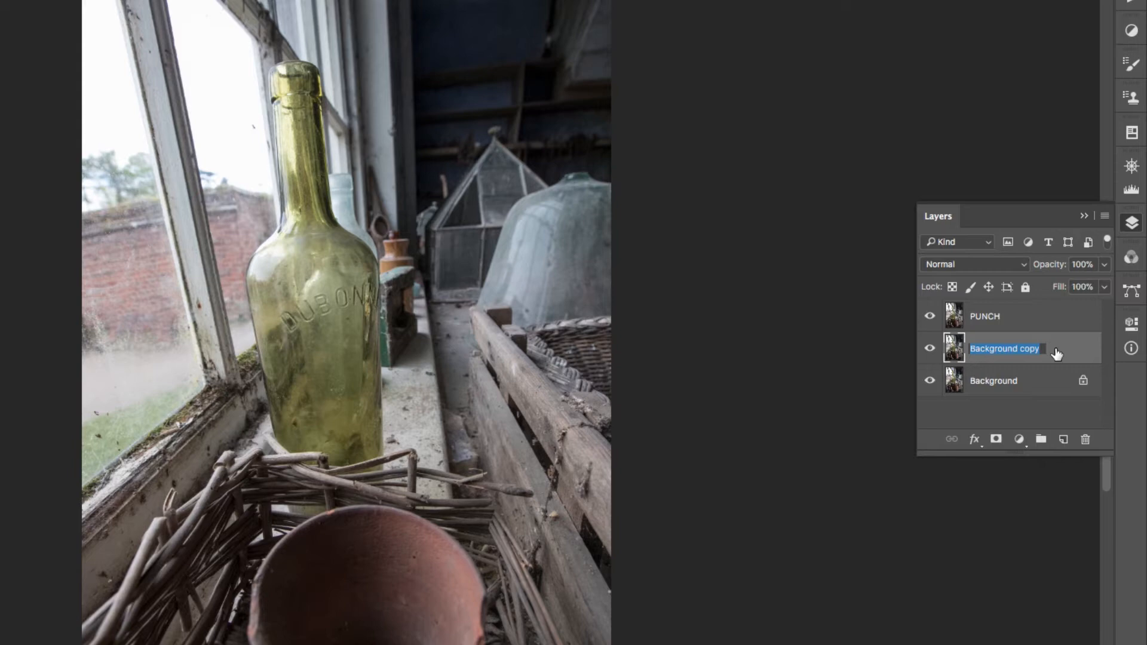
text(SHARPEN)
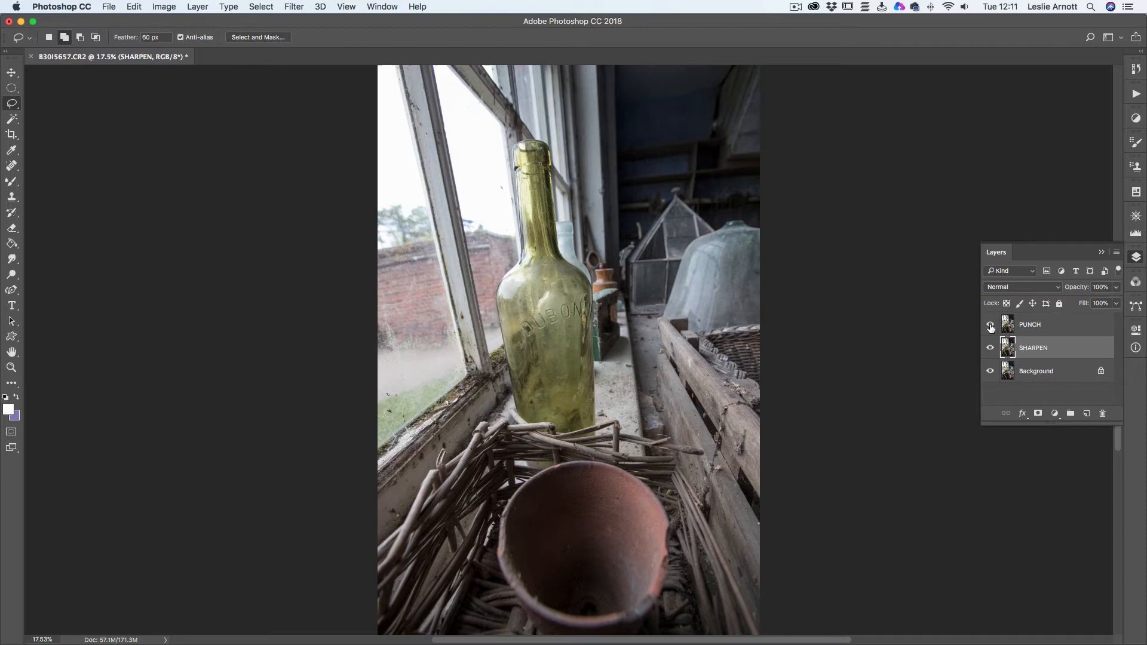
Step: Hide PUNCH and run a 1.8-pixel High Pass filter on SHARPEN
click(990, 325)
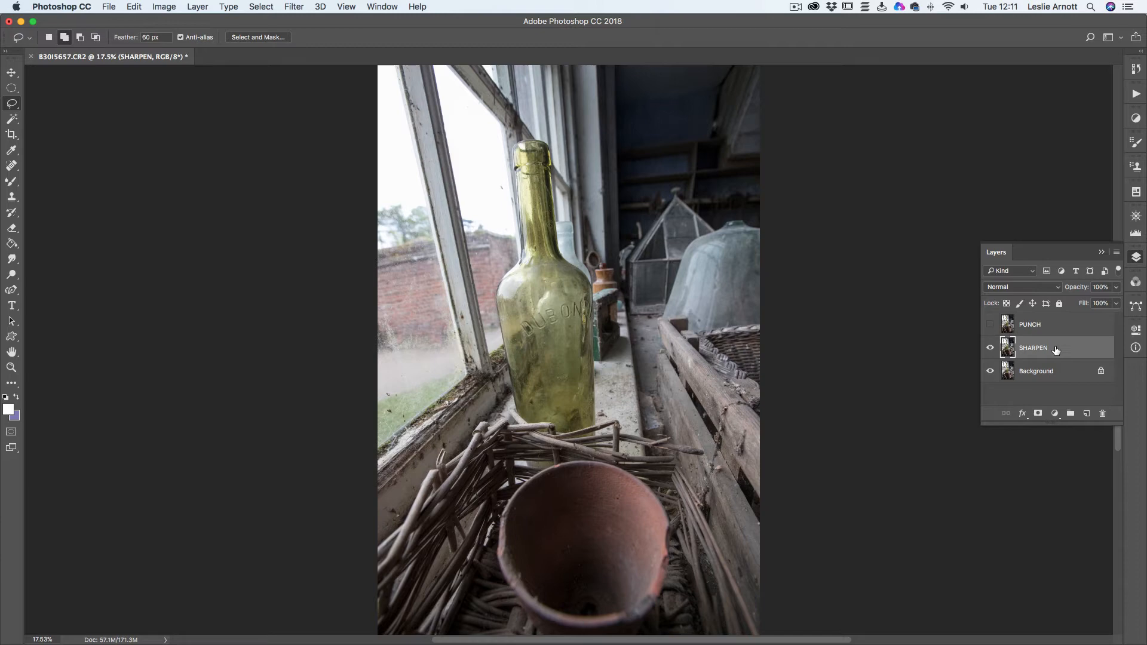
mouse_move(255, 51)
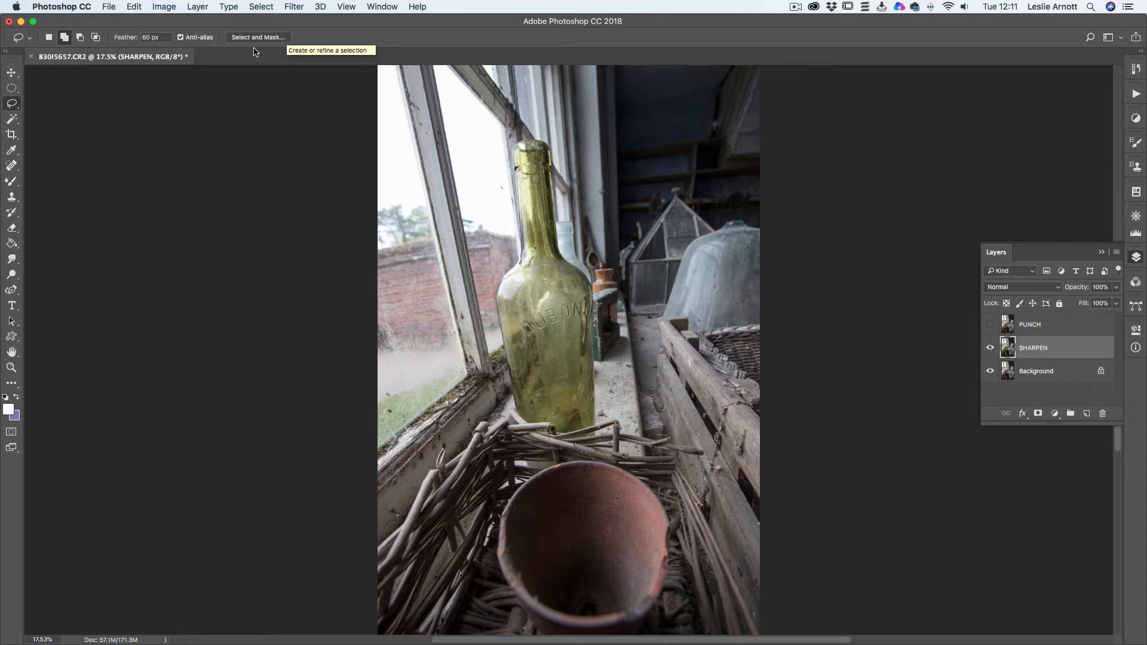
click(293, 7)
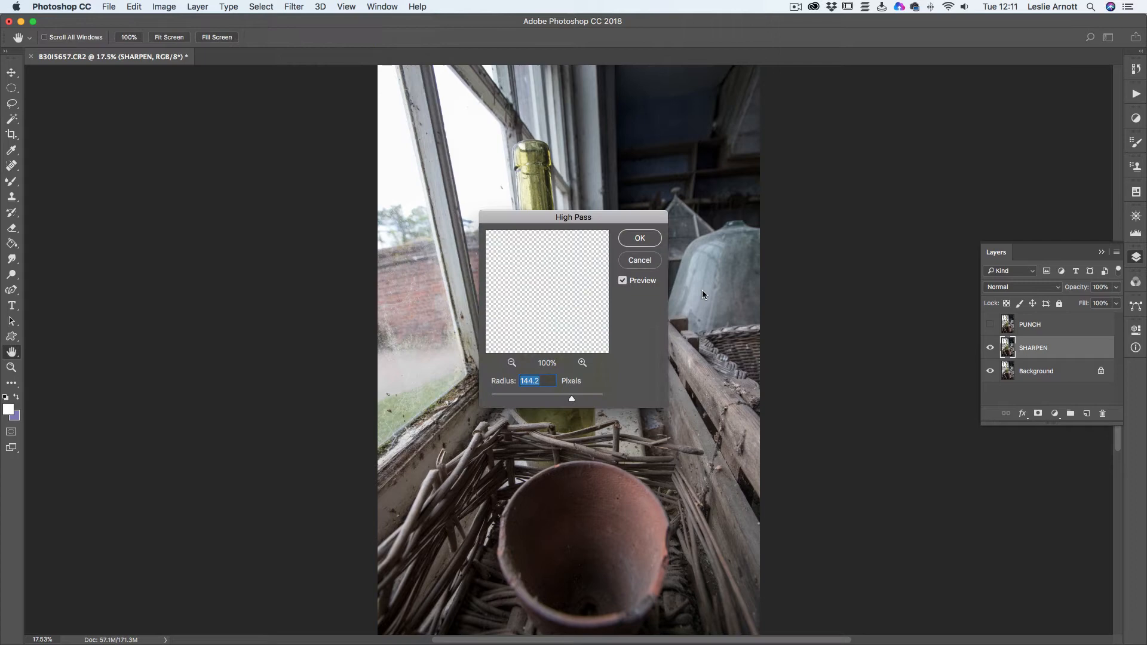
drag(572, 399, 490, 399)
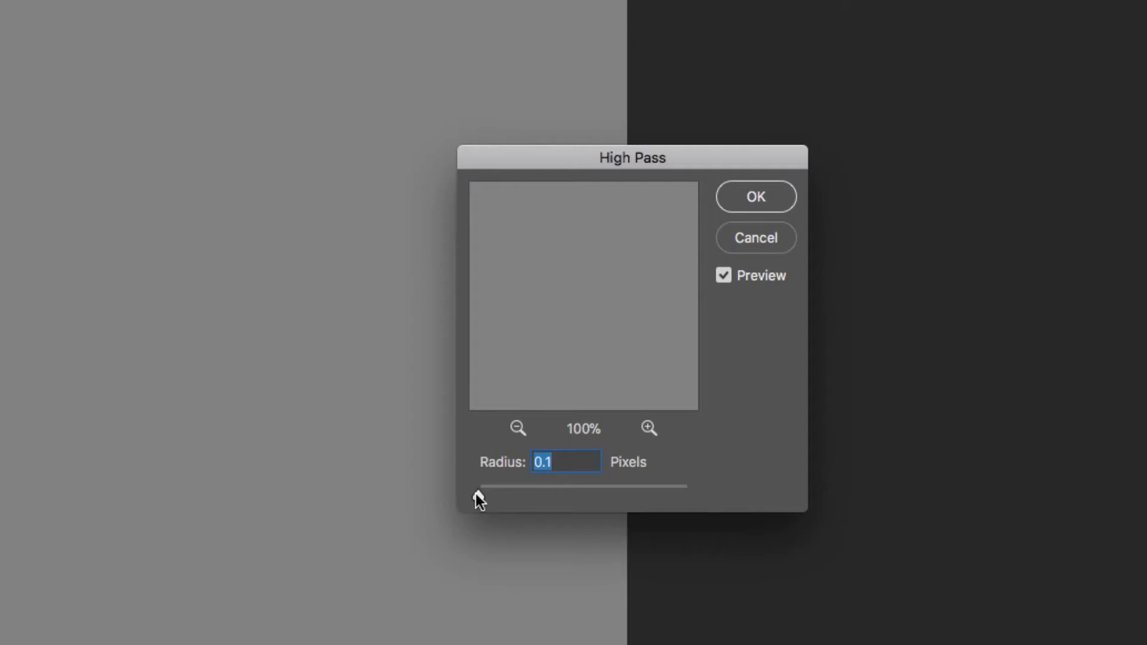
drag(480, 487, 494, 495)
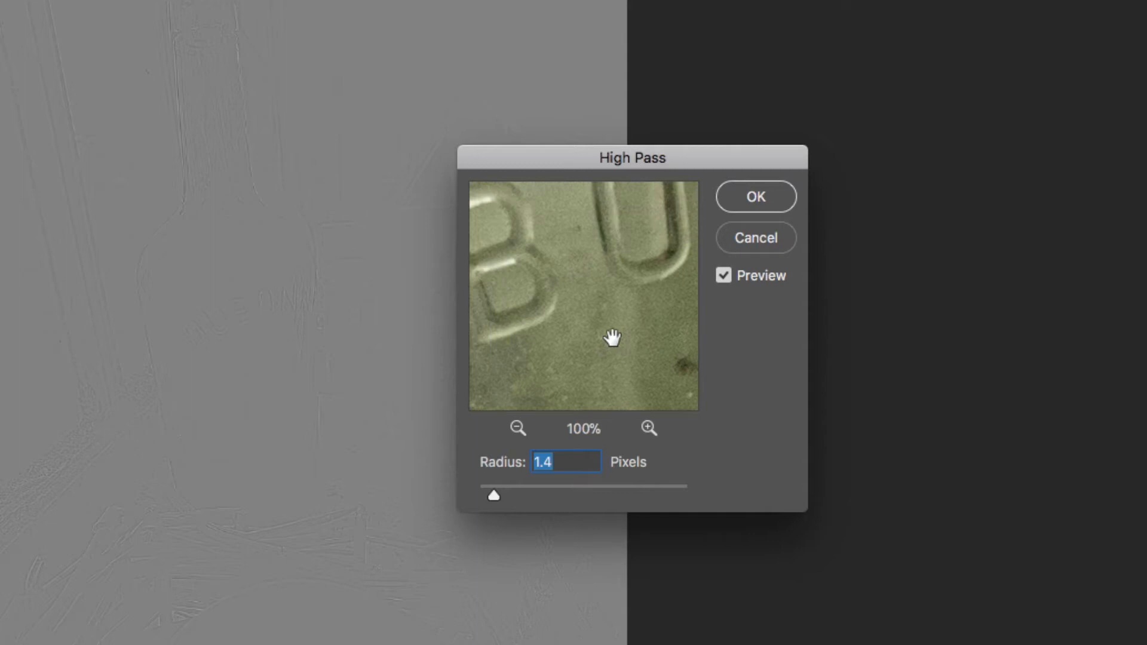
drag(494, 495, 505, 496)
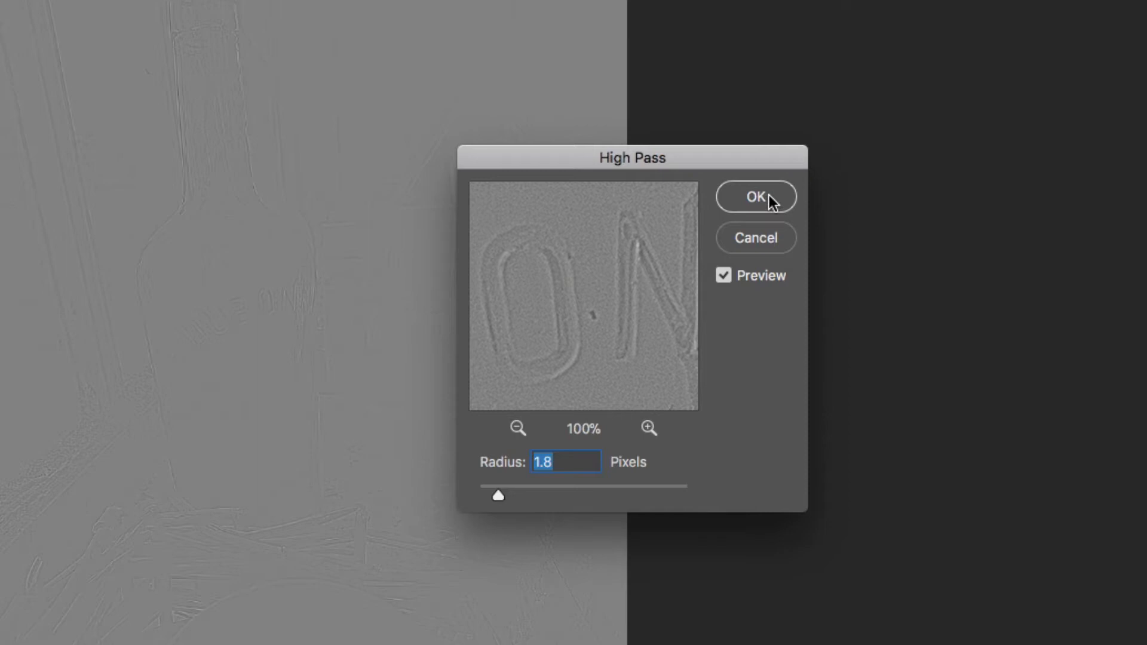
click(756, 196)
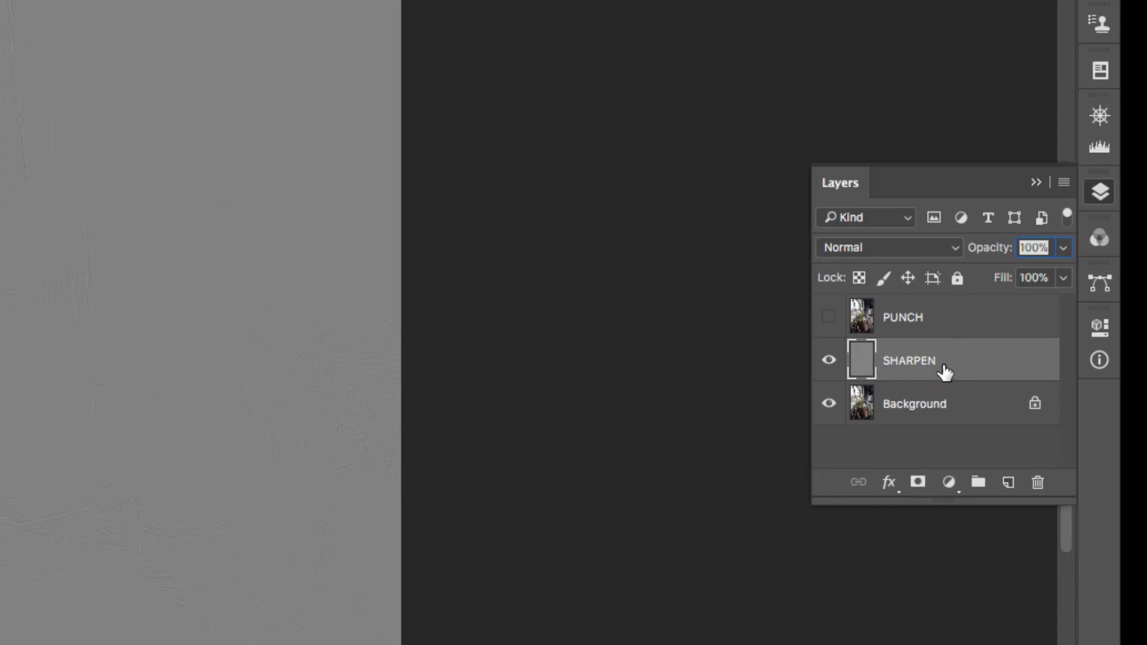
Step: Change SHARPEN's blend mode to hide the grey and make PUNCH visible again
click(888, 248)
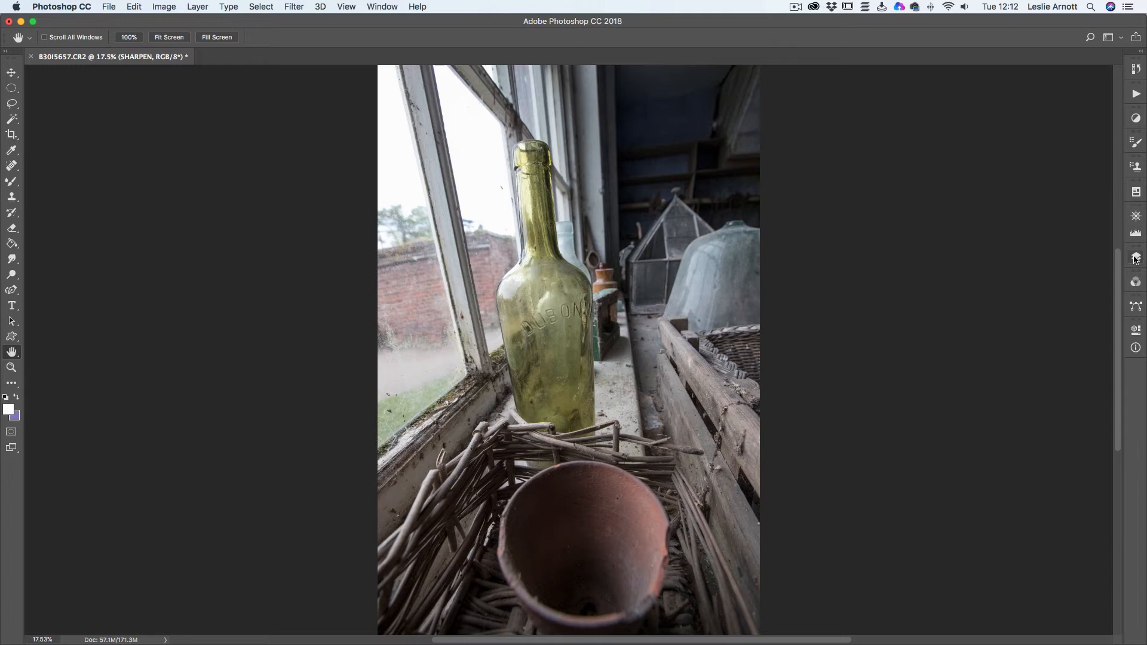
click(1135, 256)
text(PUNCH)
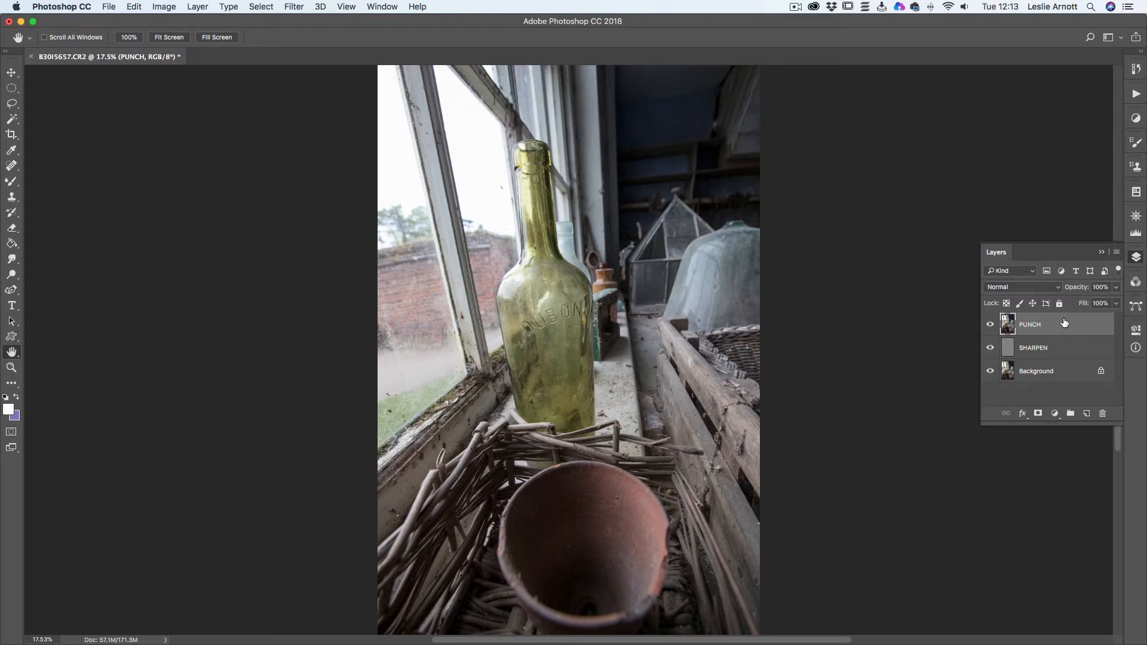
Step: Select PUNCH and apply High Pass with a radius of about 132.5 pixels
click(293, 7)
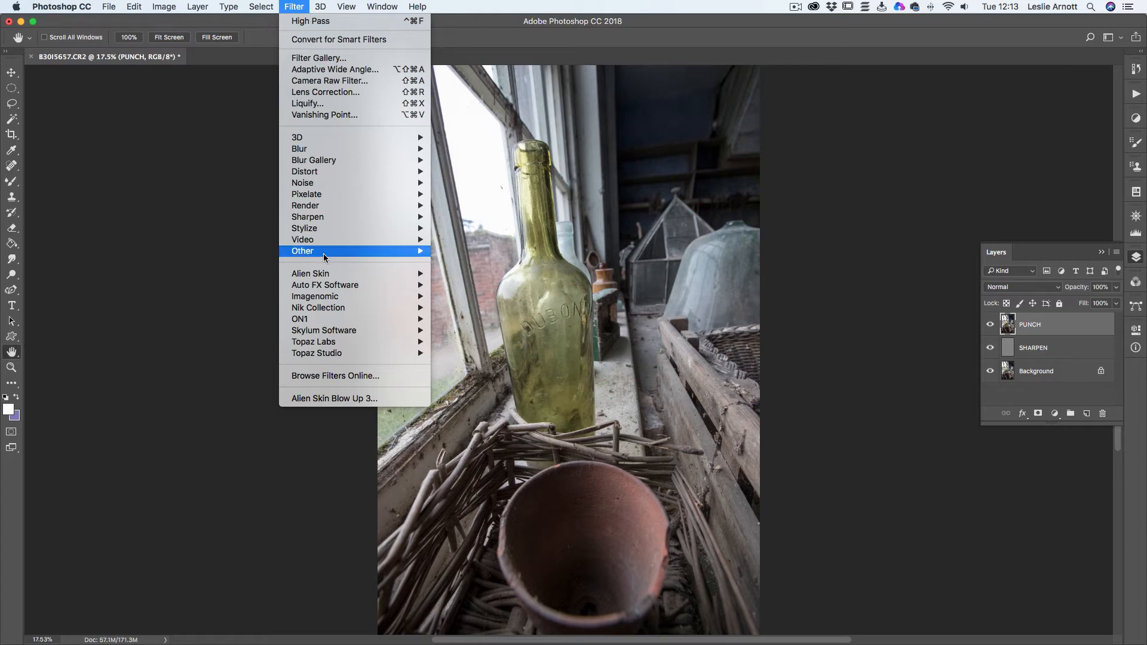
click(308, 21)
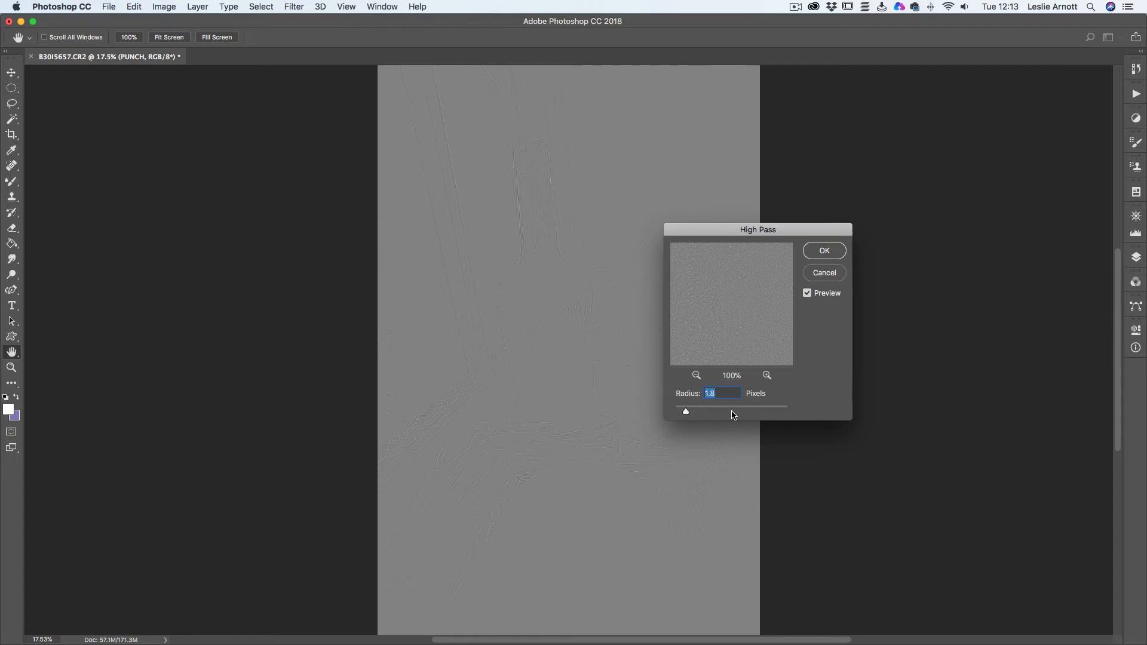
drag(686, 411, 692, 411)
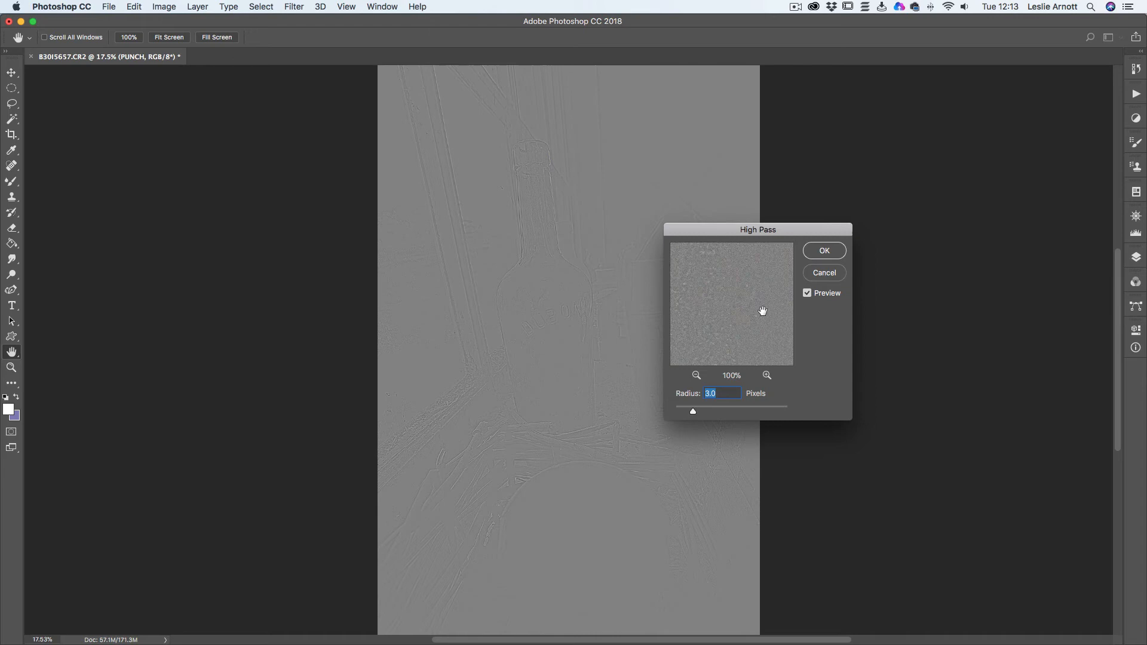
drag(692, 411, 763, 411)
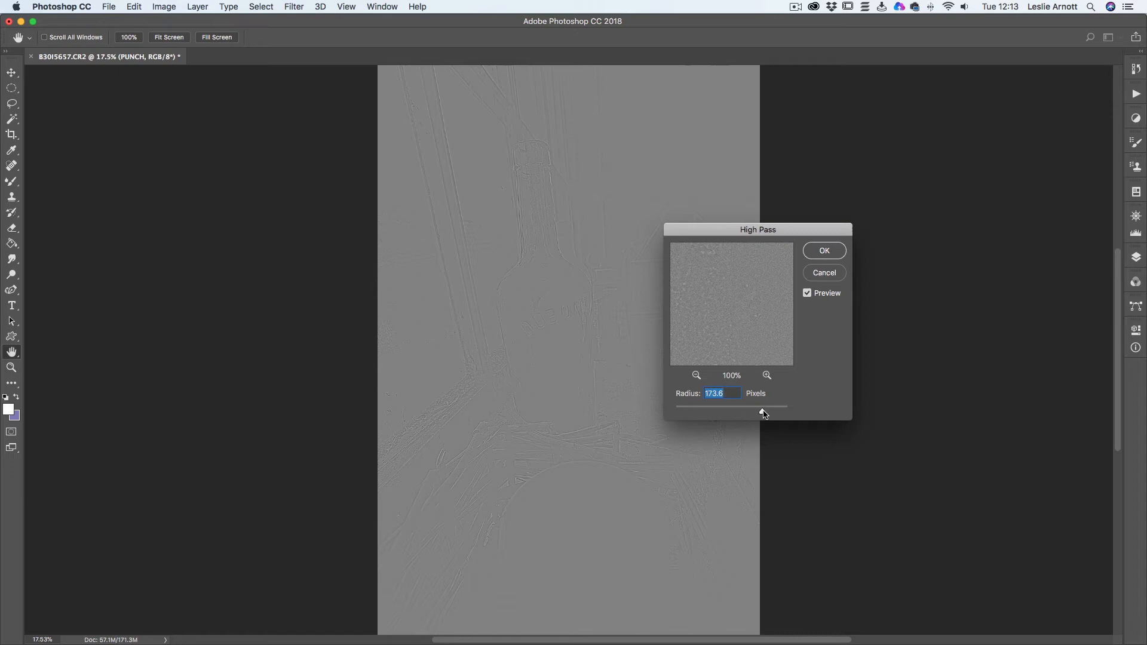
drag(763, 407, 753, 407)
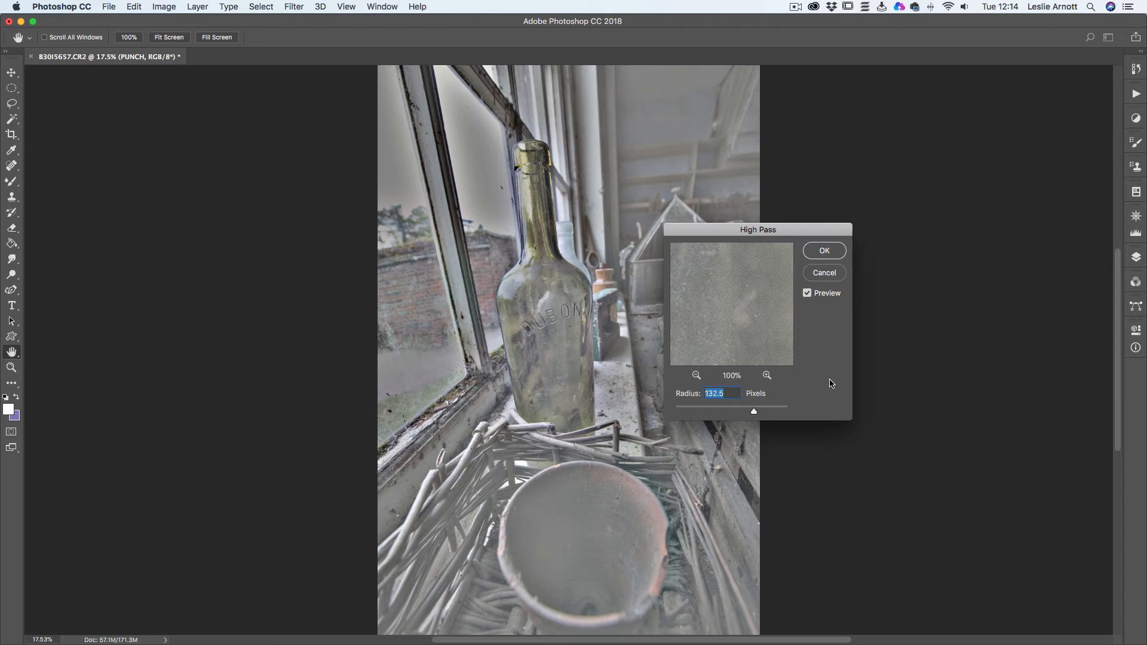
click(825, 250)
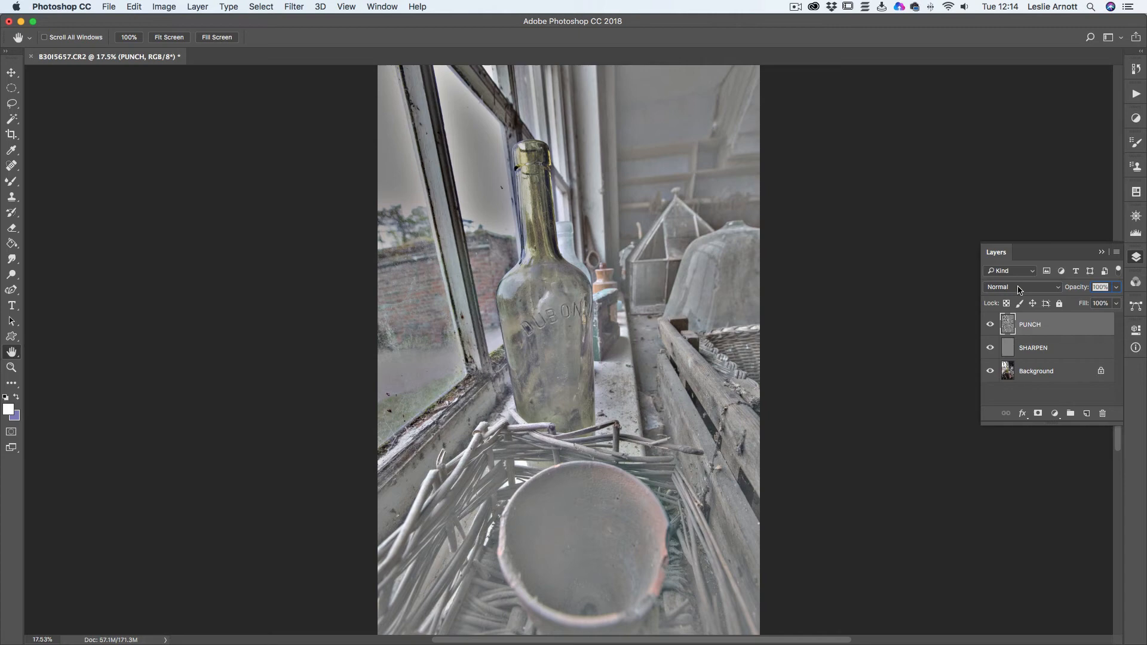
Step: Switch PUNCH's blend mode dropdown to Soft Light
click(1022, 287)
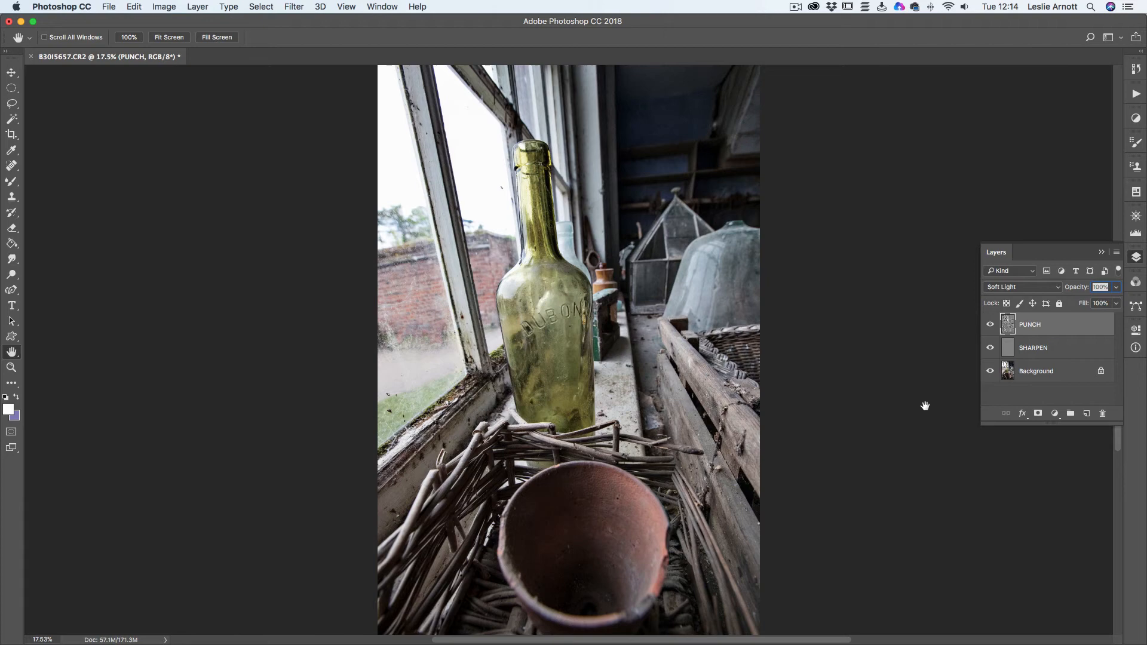
mouse_move(908, 405)
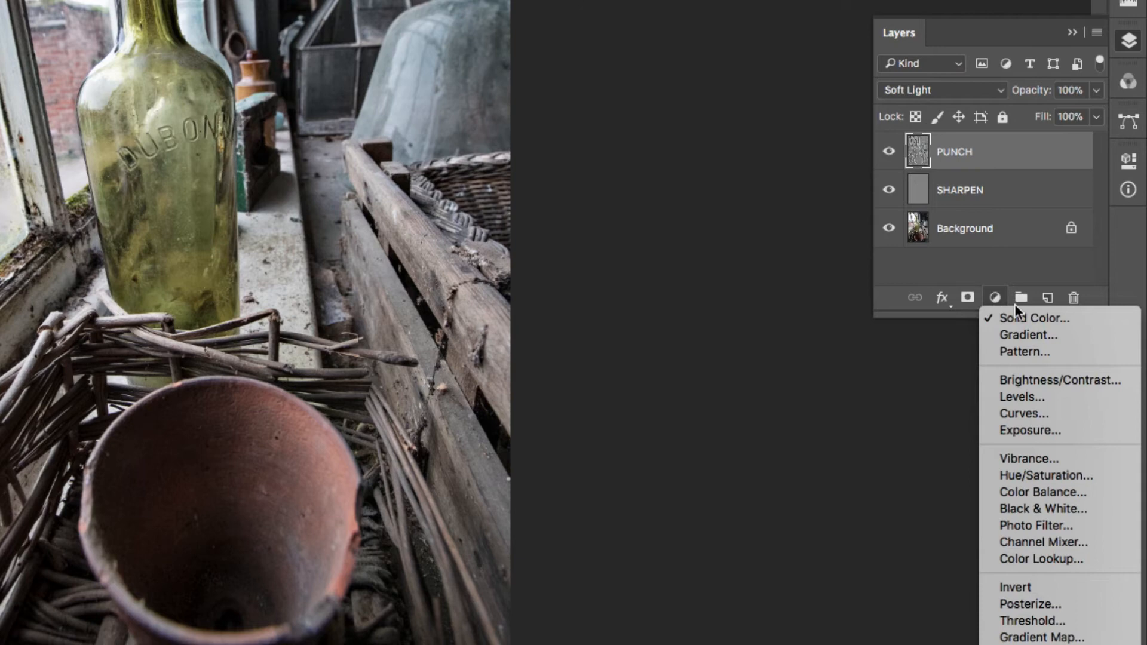
Step: Add a Color Fill layer in black (000000) and change its blending mode
click(1033, 319)
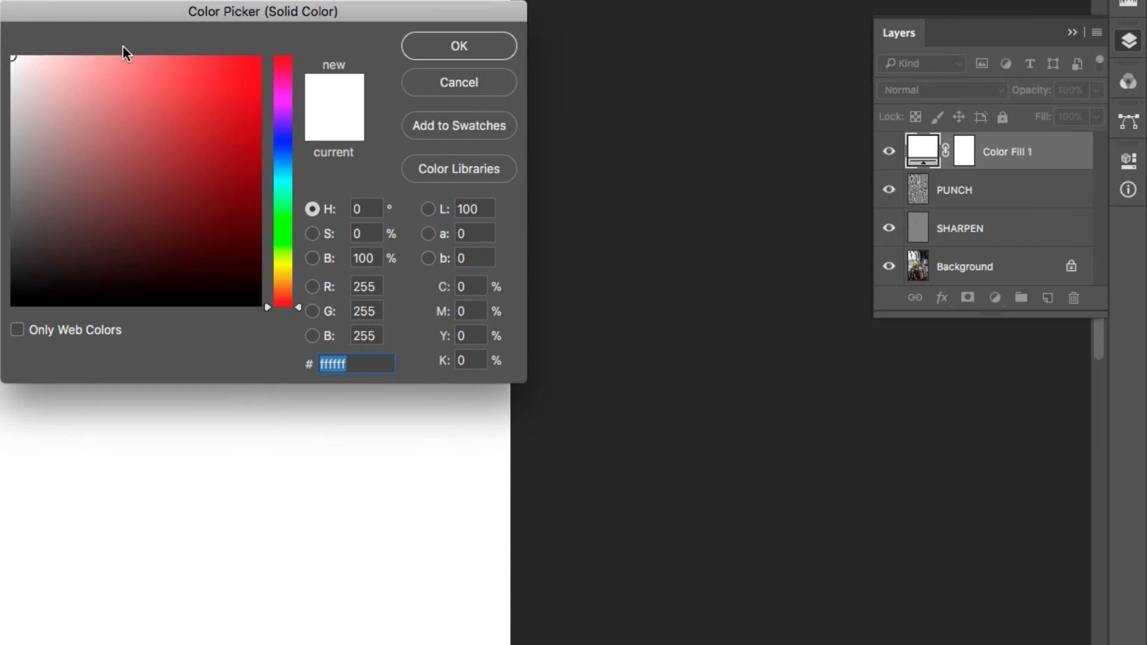
click(18, 301)
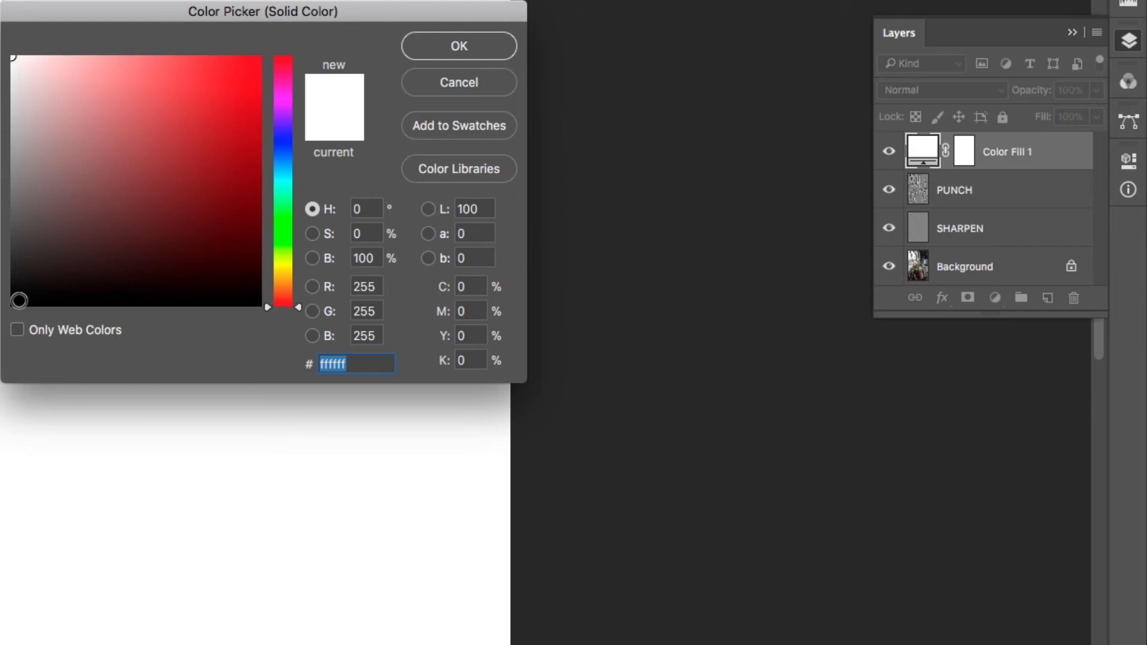
text(000000)
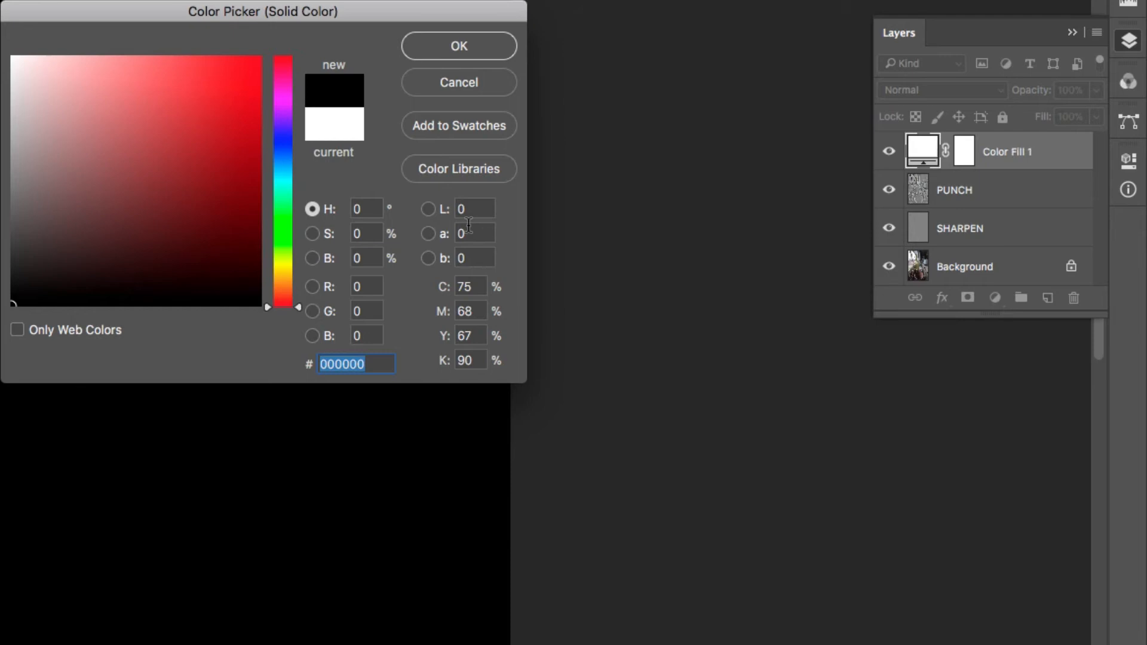
click(459, 45)
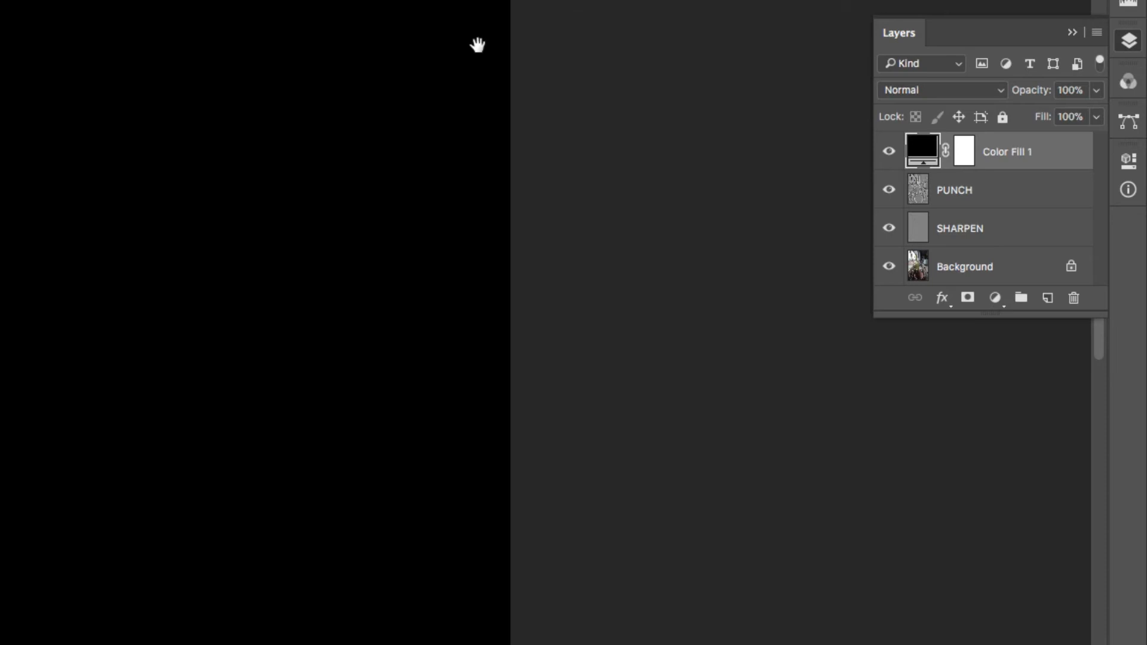
click(940, 90)
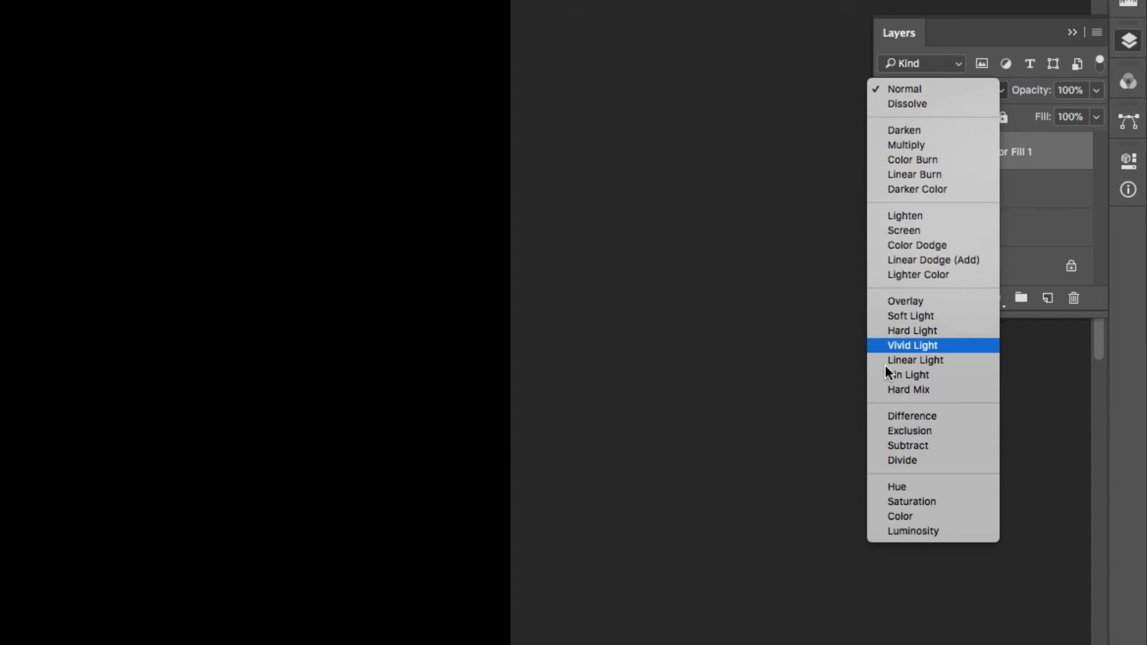
click(900, 516)
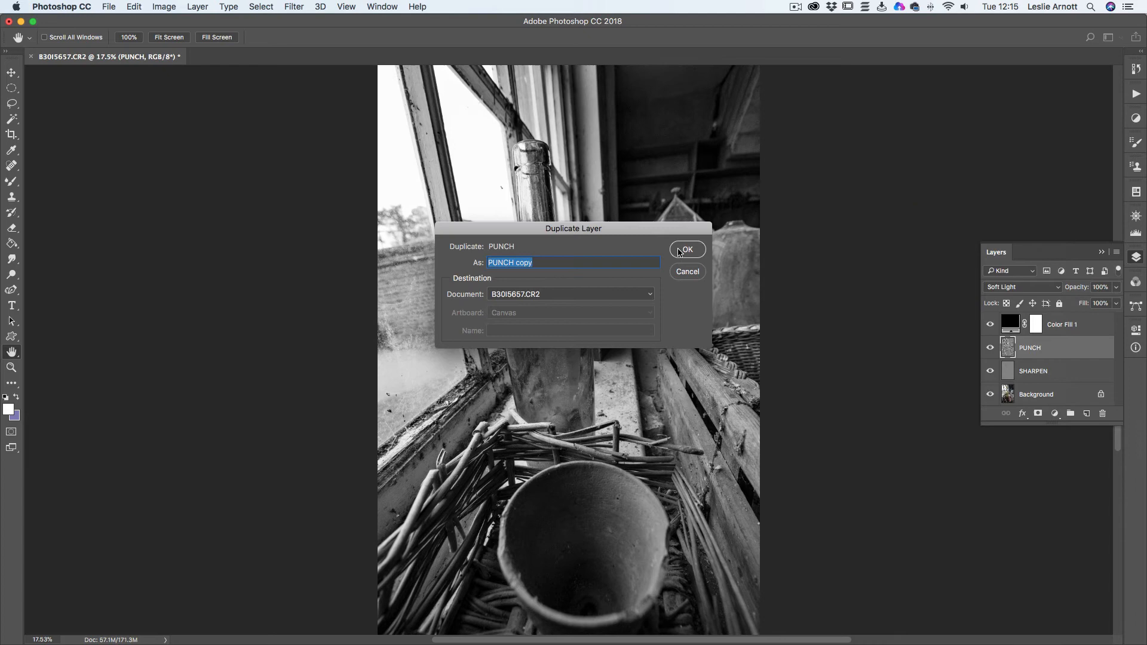
Step: Duplicate PUNCH and lower the PUNCH copy layer's opacity
click(688, 249)
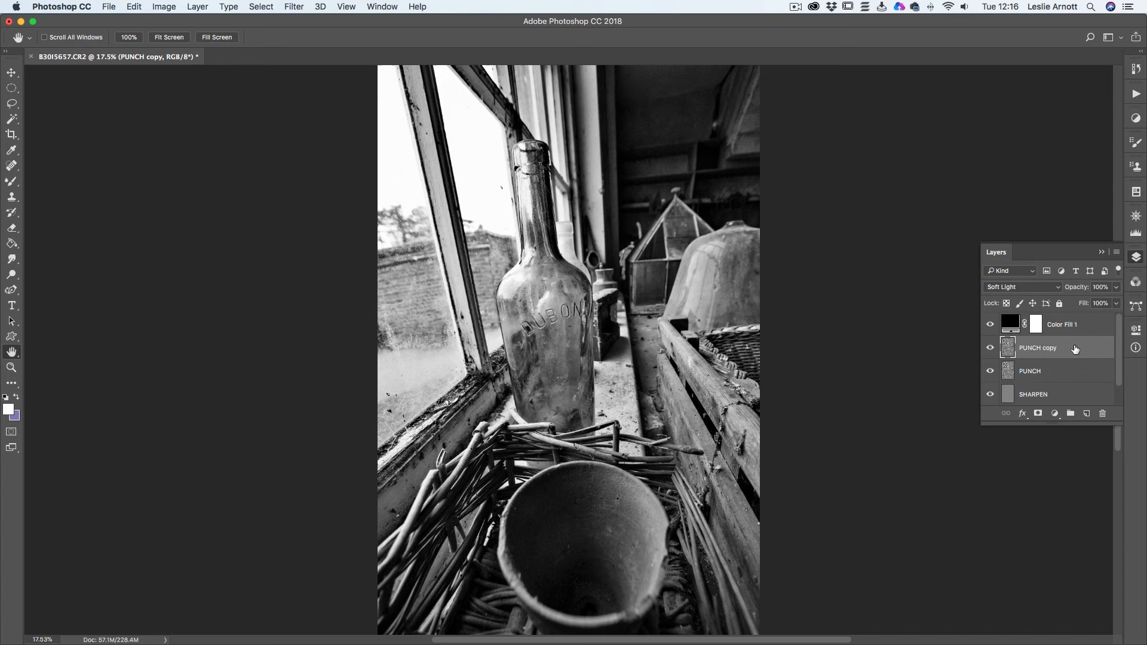
click(990, 348)
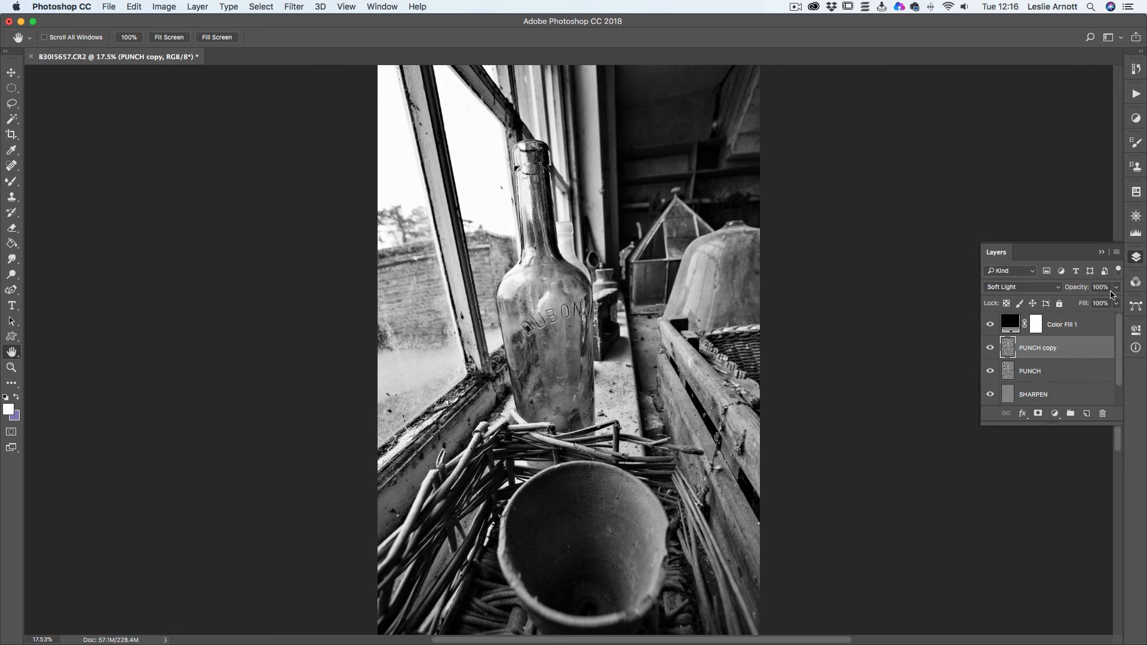
drag(1108, 287, 1061, 303)
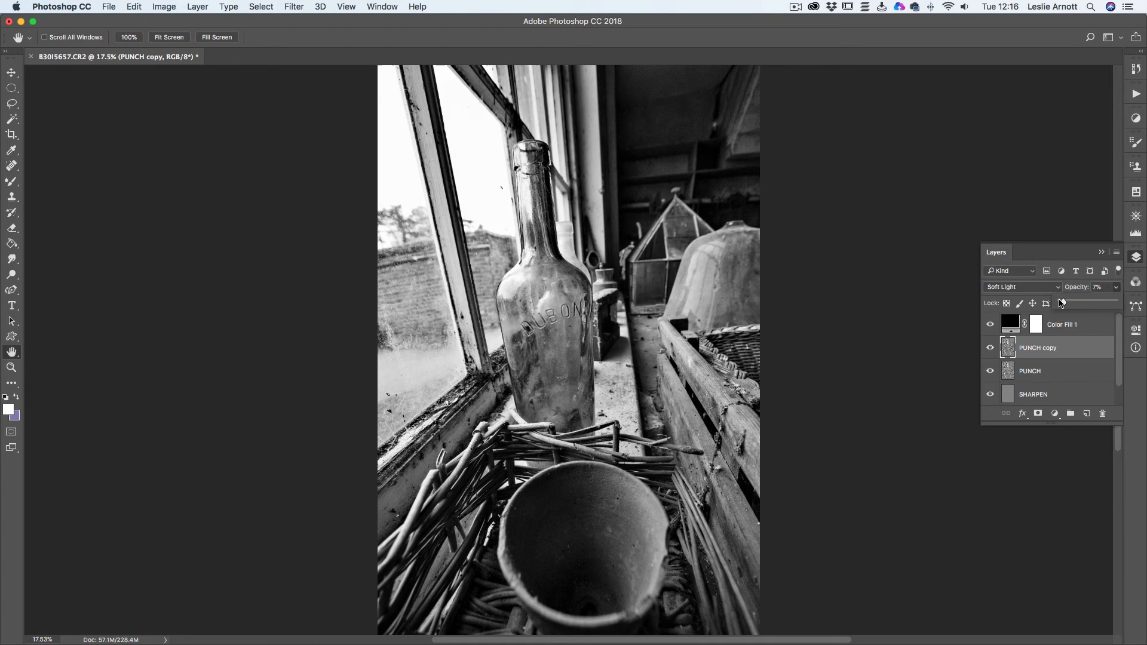
drag(1061, 301, 1089, 301)
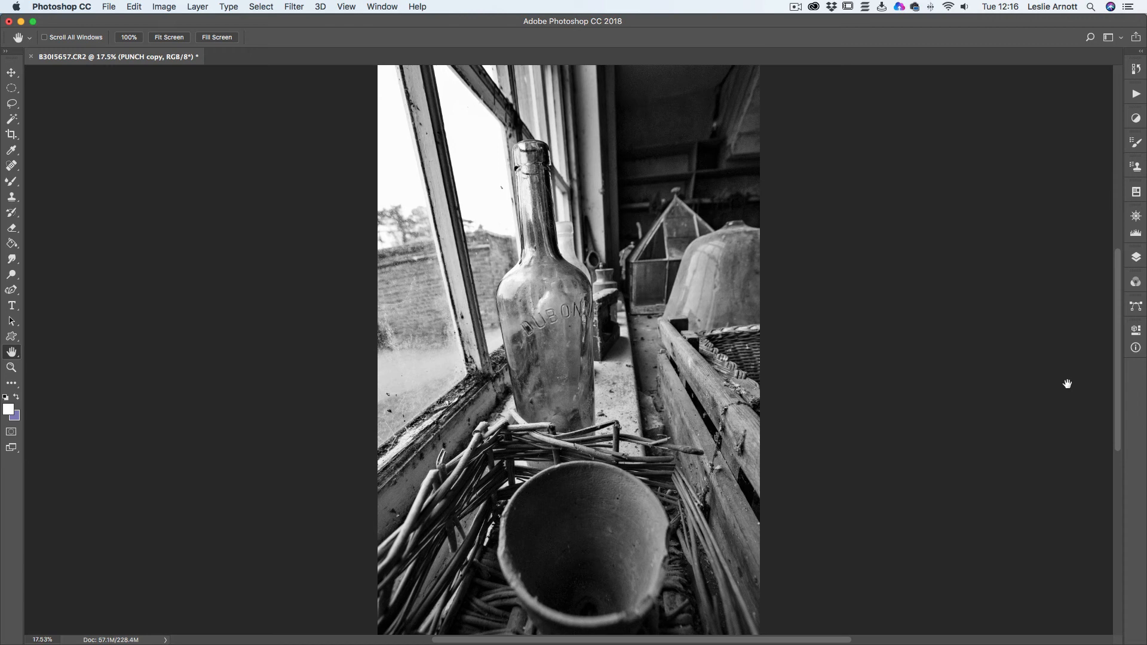
mouse_move(634, 567)
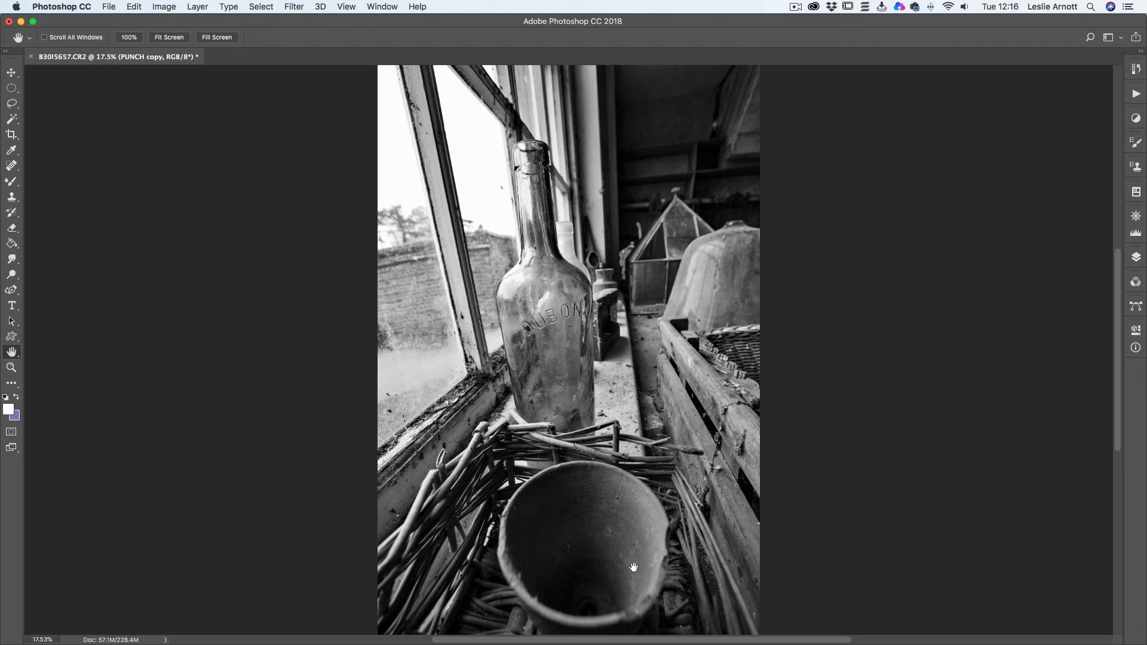
mouse_move(629, 513)
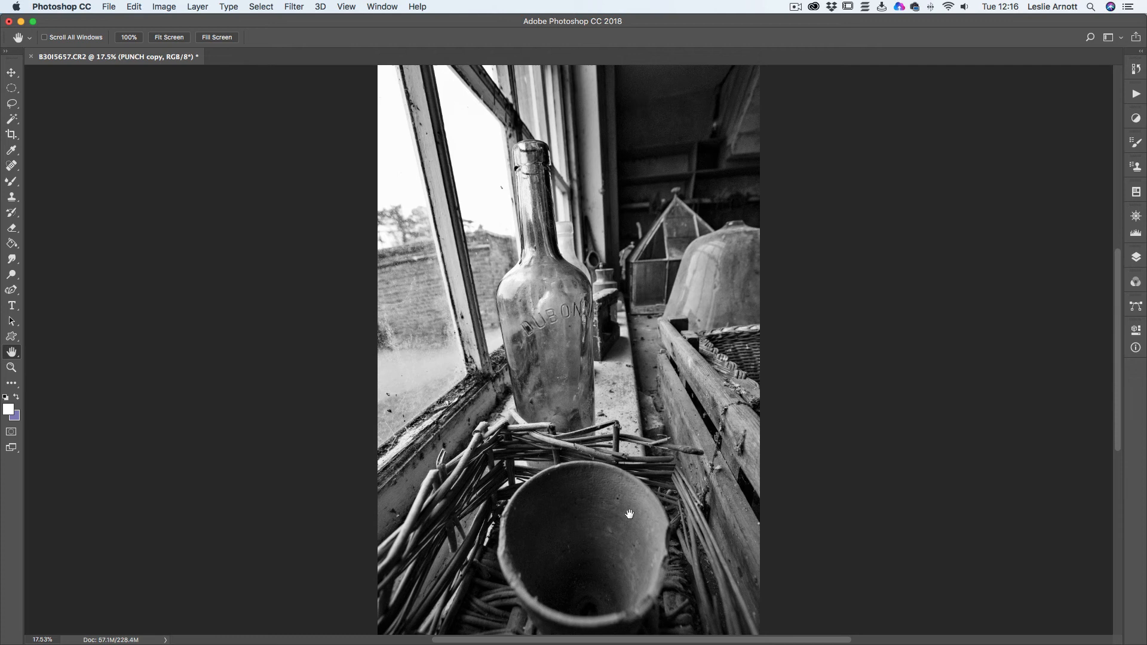
mouse_move(142, 178)
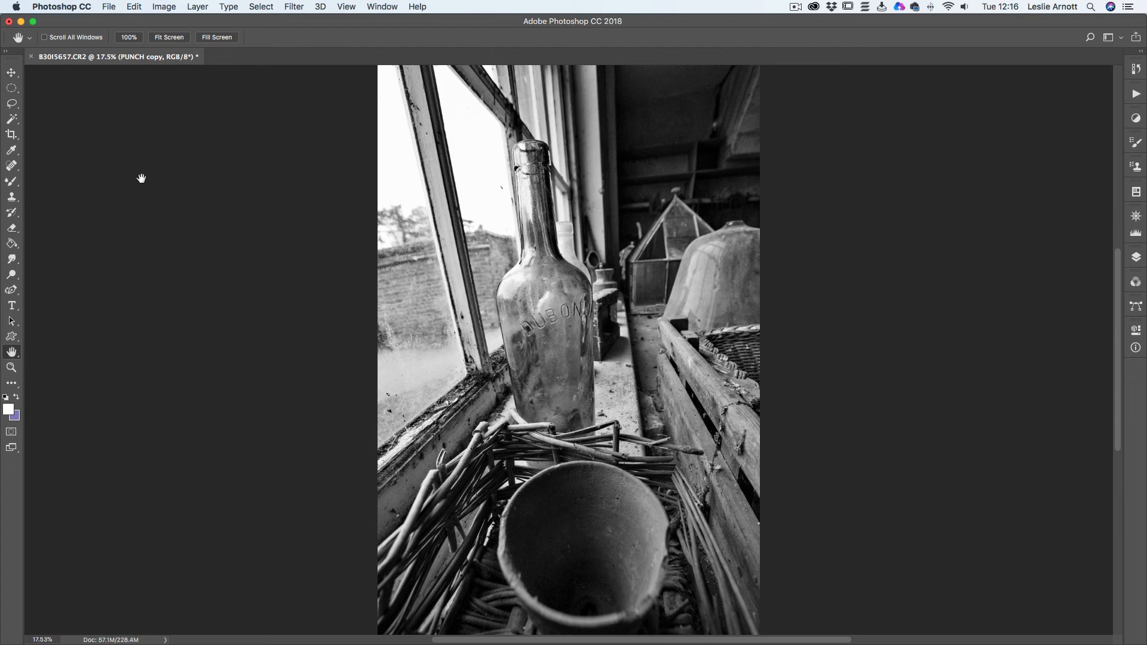
Step: Draw a 60 px feathered Lasso selection around the pot's interior
click(11, 104)
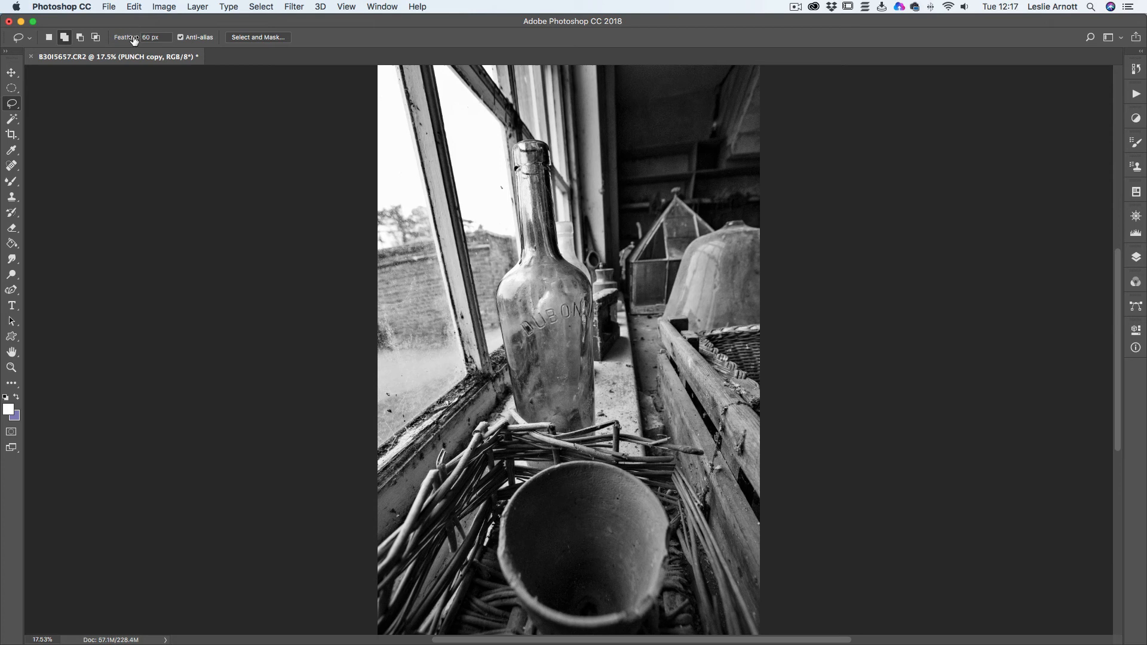
mouse_move(523, 279)
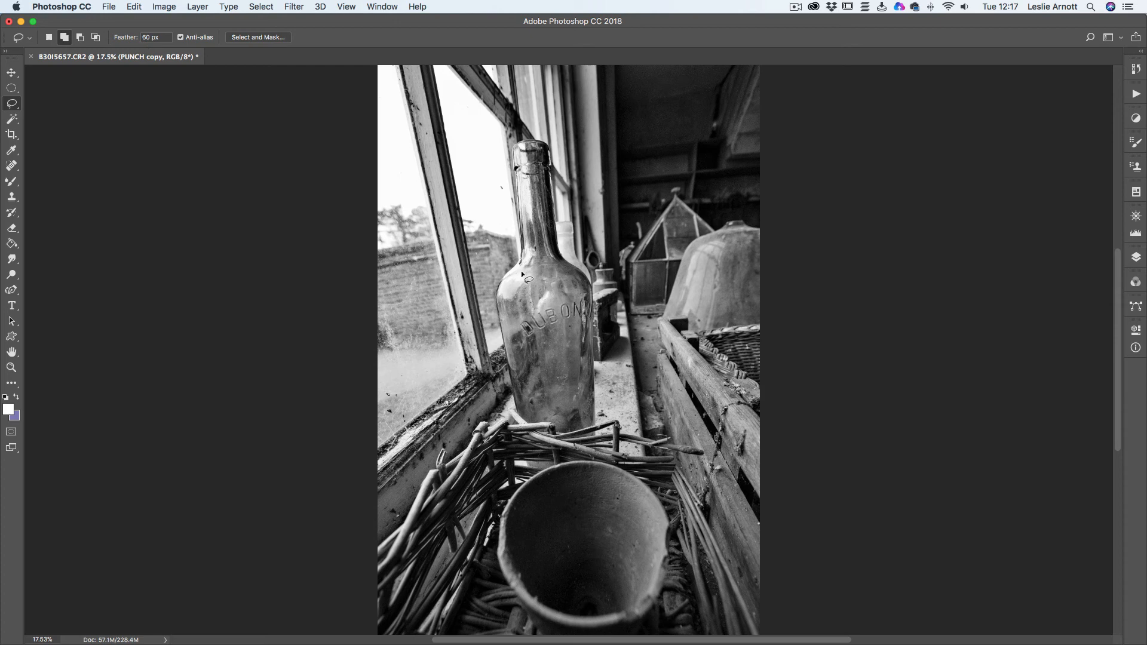
mouse_move(387, 392)
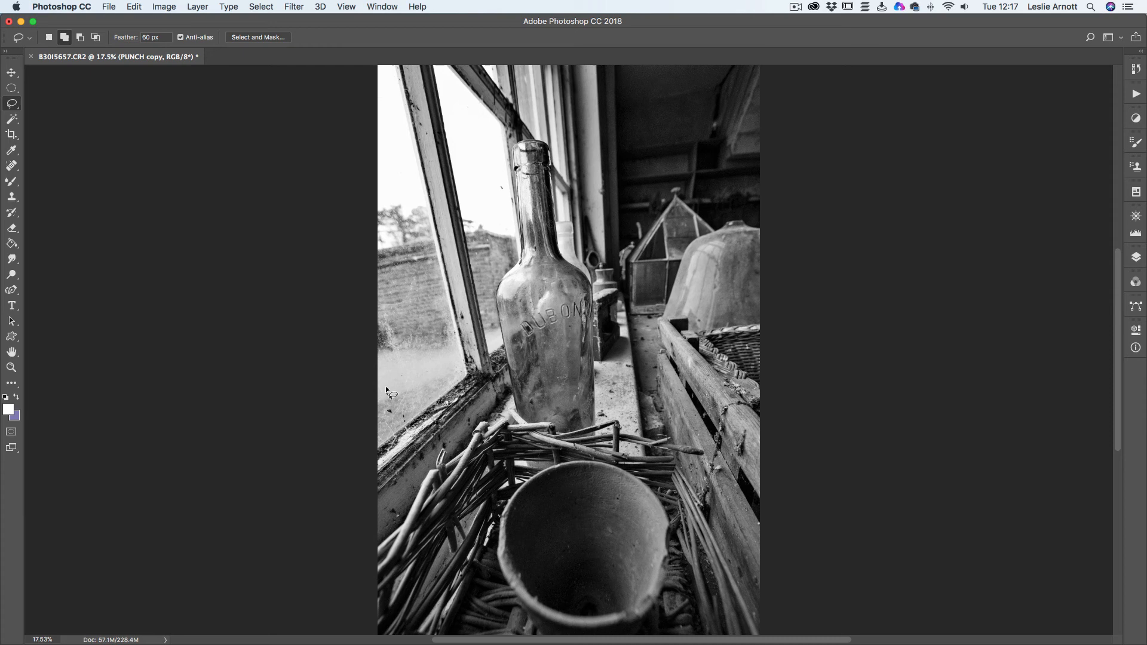
mouse_move(562, 480)
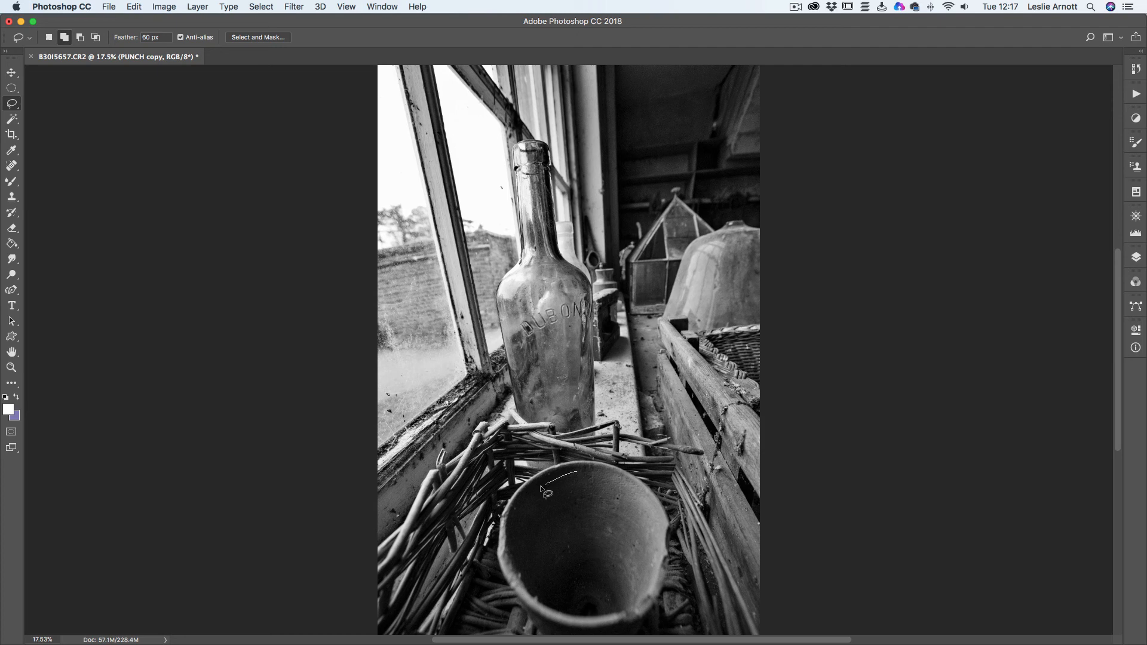
drag(571, 480, 603, 534)
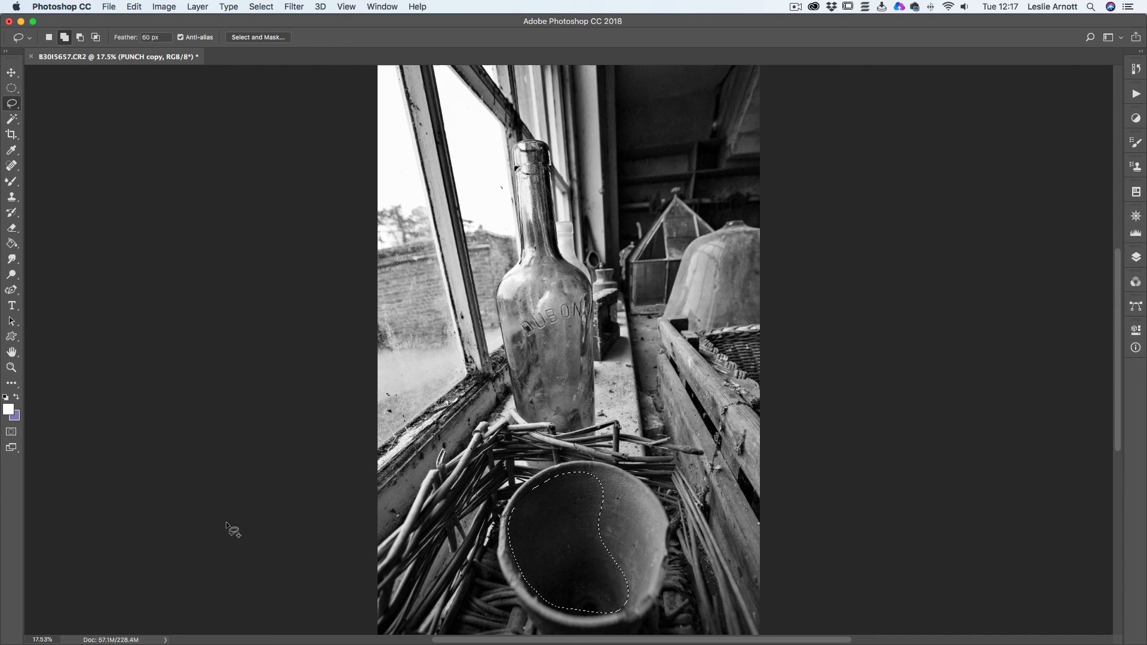
mouse_move(1096, 159)
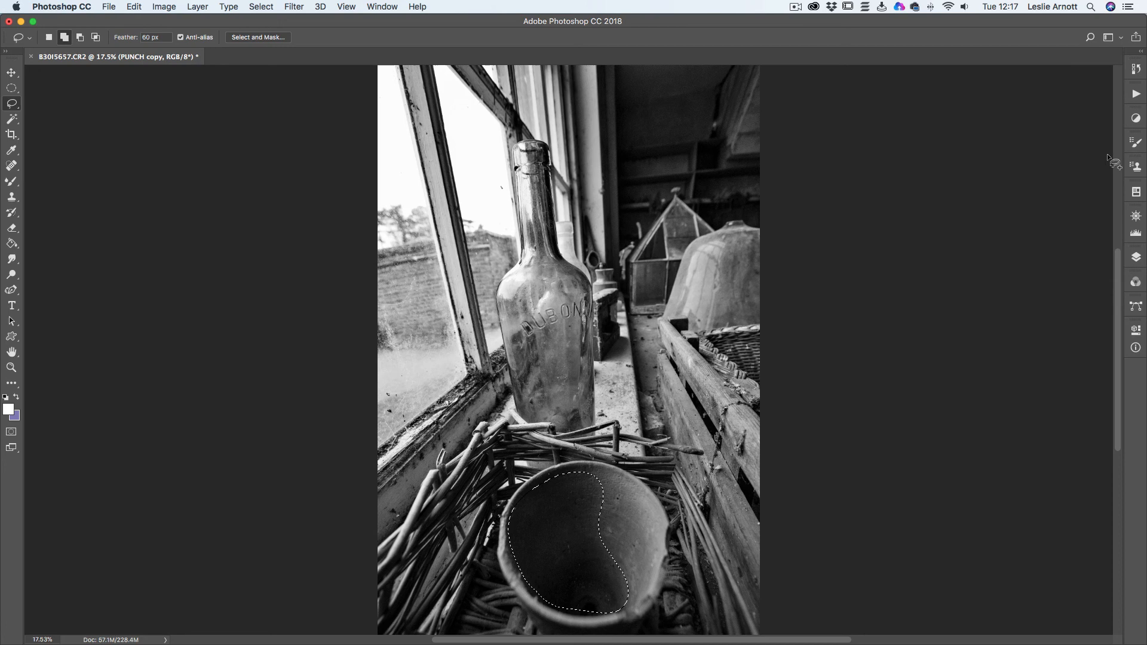
Step: Add a Curves adjustment layer and reshape its RGB curve to adjust the pot's brightness
click(1139, 119)
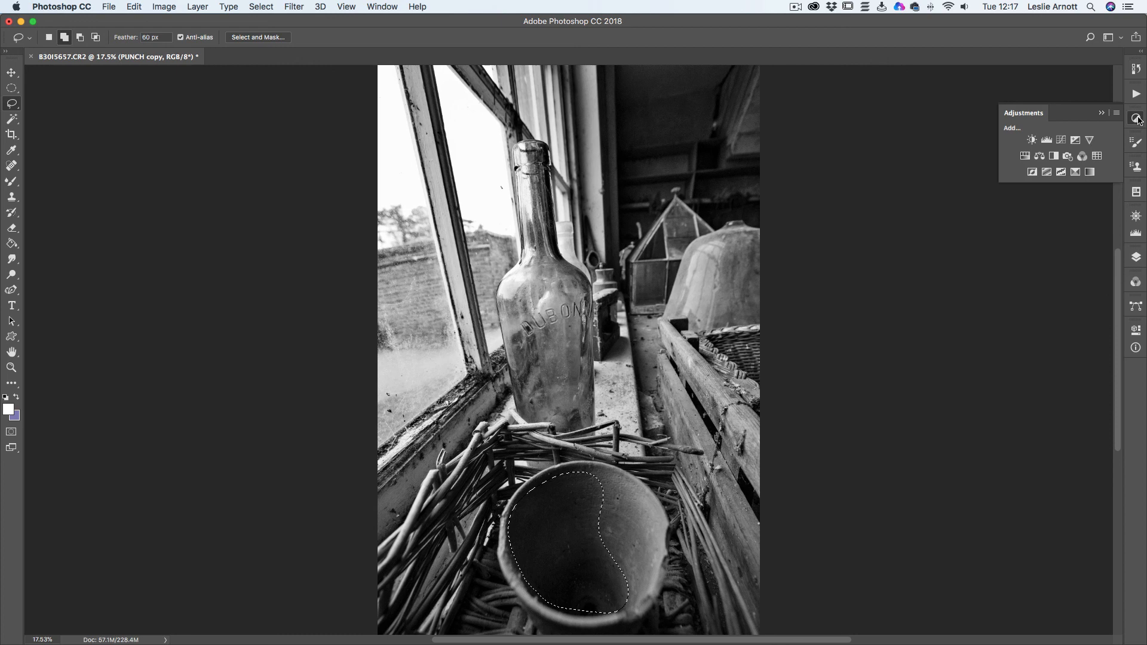
click(1046, 139)
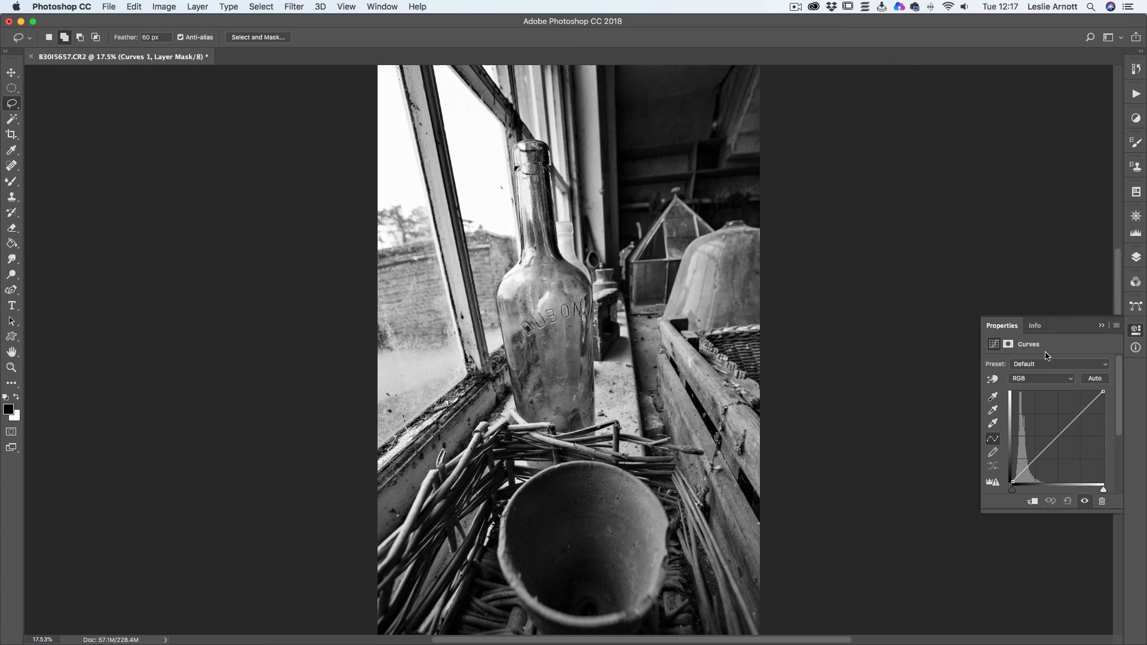
drag(1052, 431, 1052, 432)
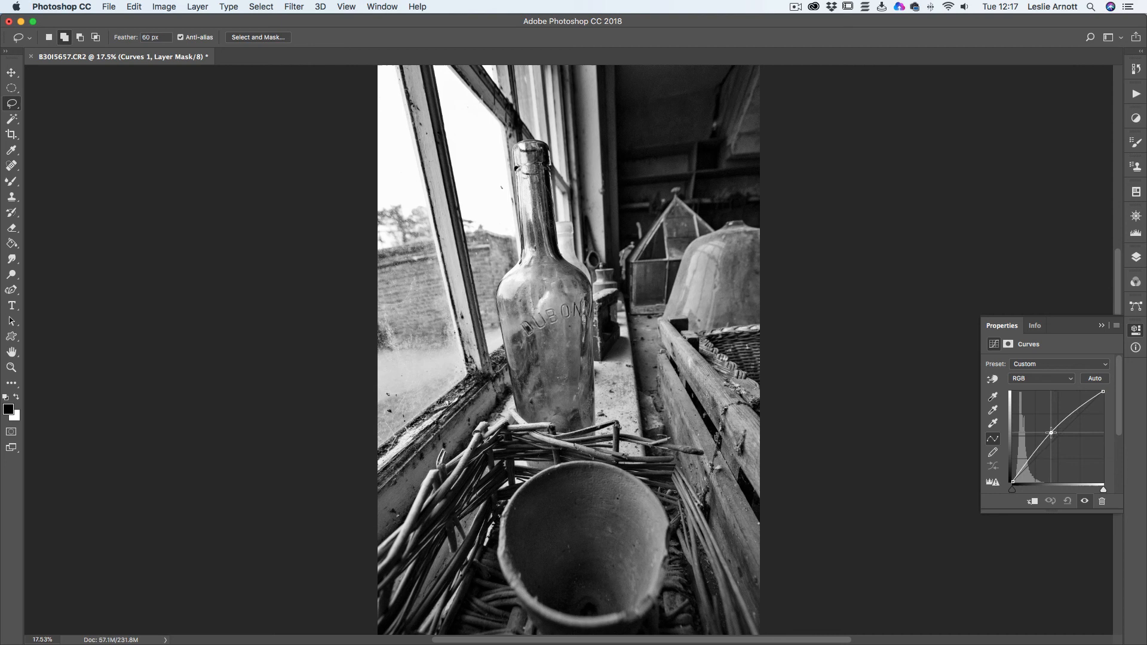
drag(1052, 433, 1084, 457)
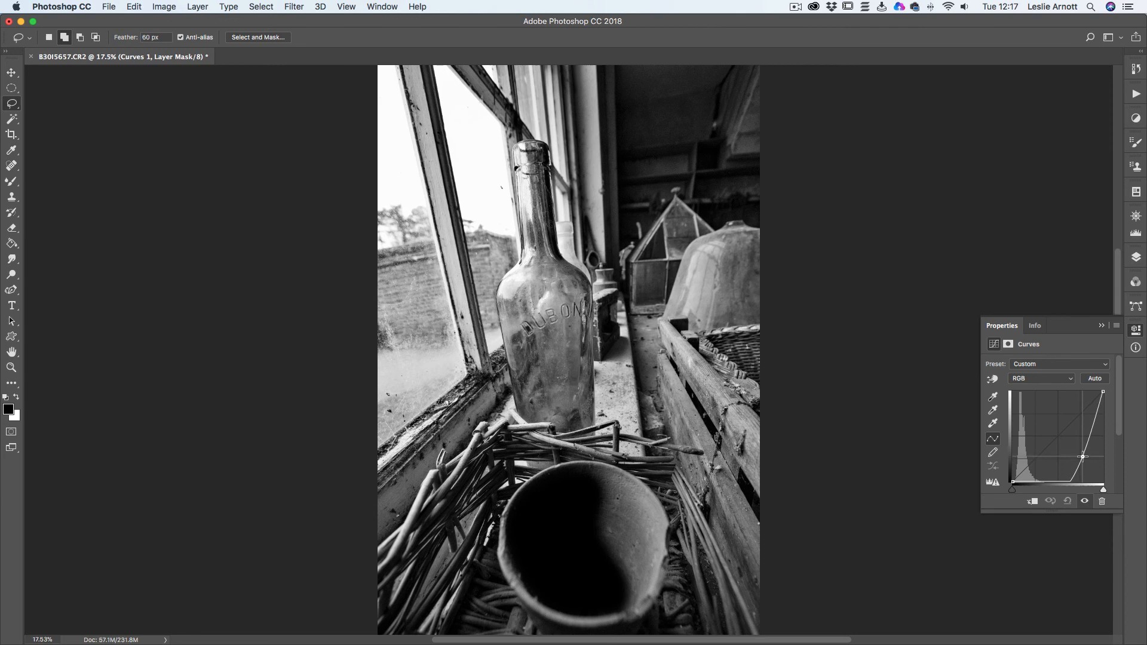
drag(1083, 456, 1054, 431)
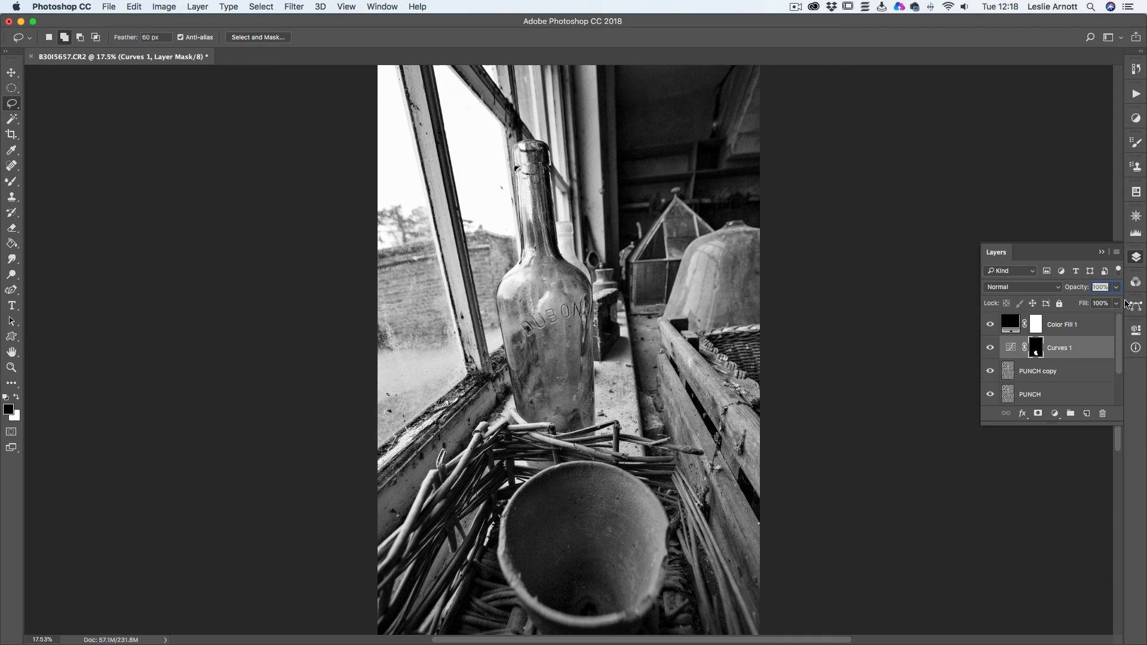
mouse_move(1063, 348)
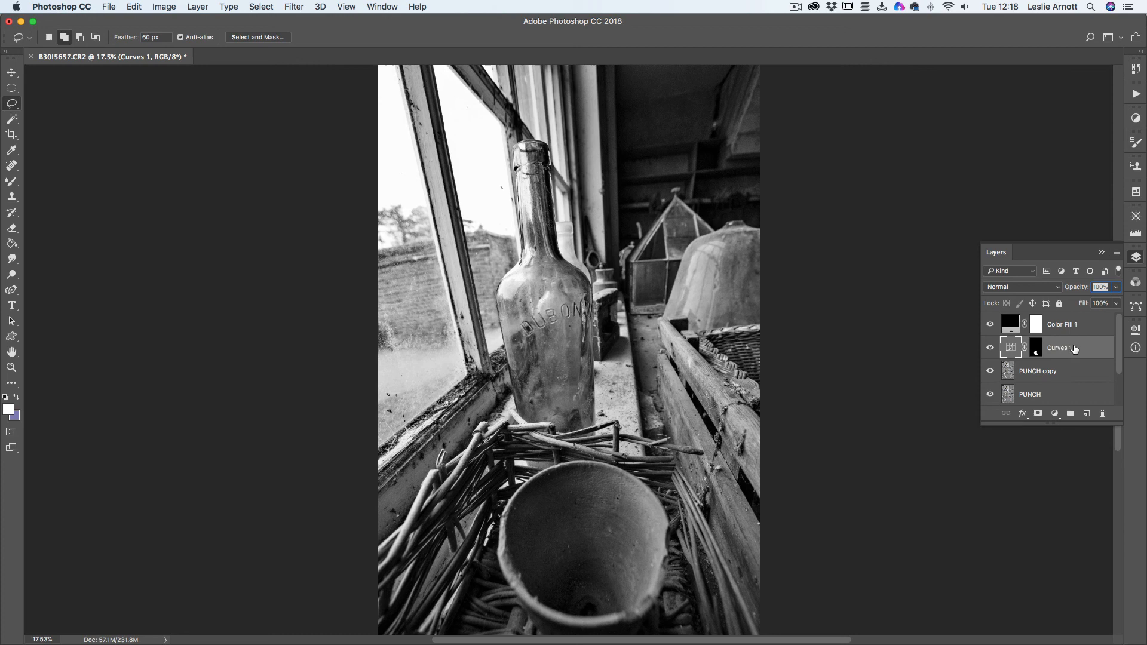
mouse_move(1074, 348)
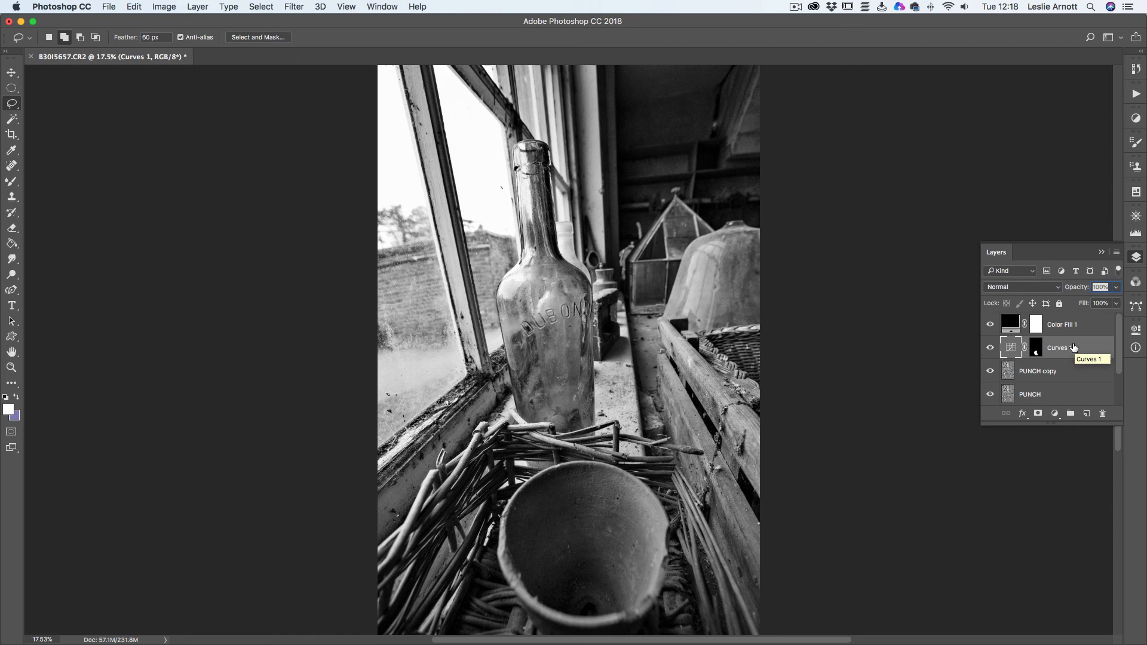